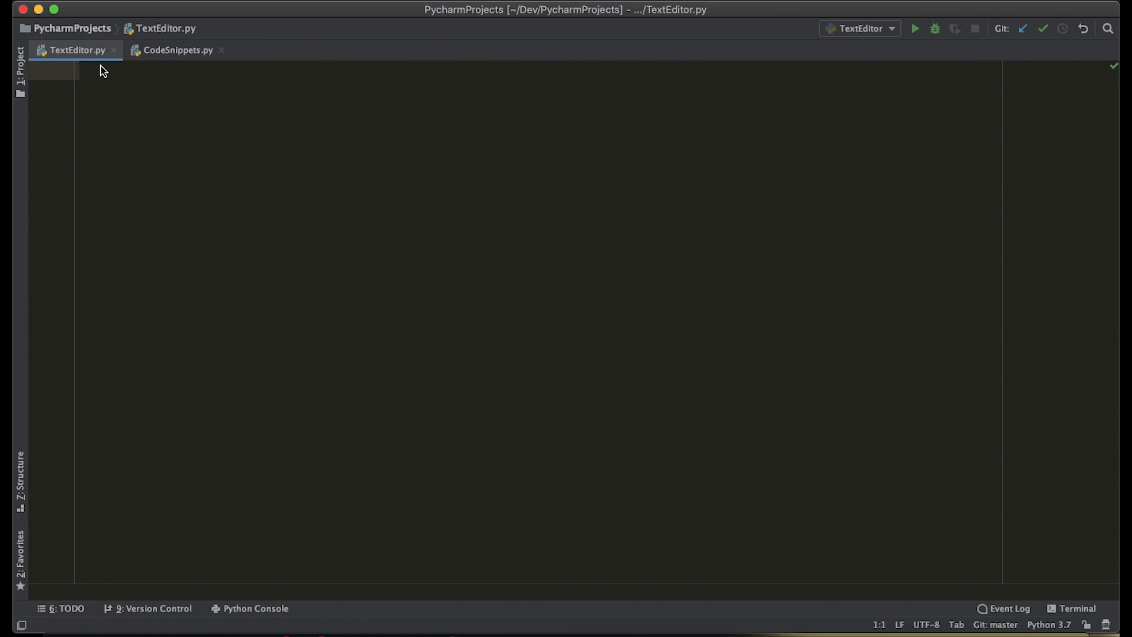
- Write the tkinter import and a main() that creates Tk, builds Window(root), runs mainloop, then calls main()
type("from tkinter import *")
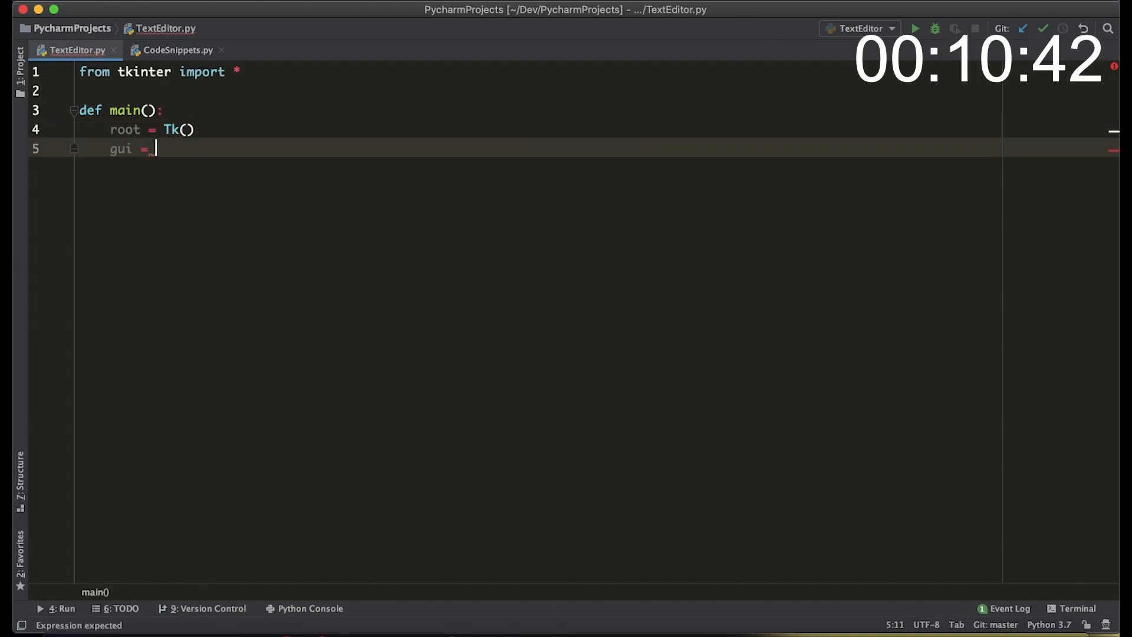
type("Window()")
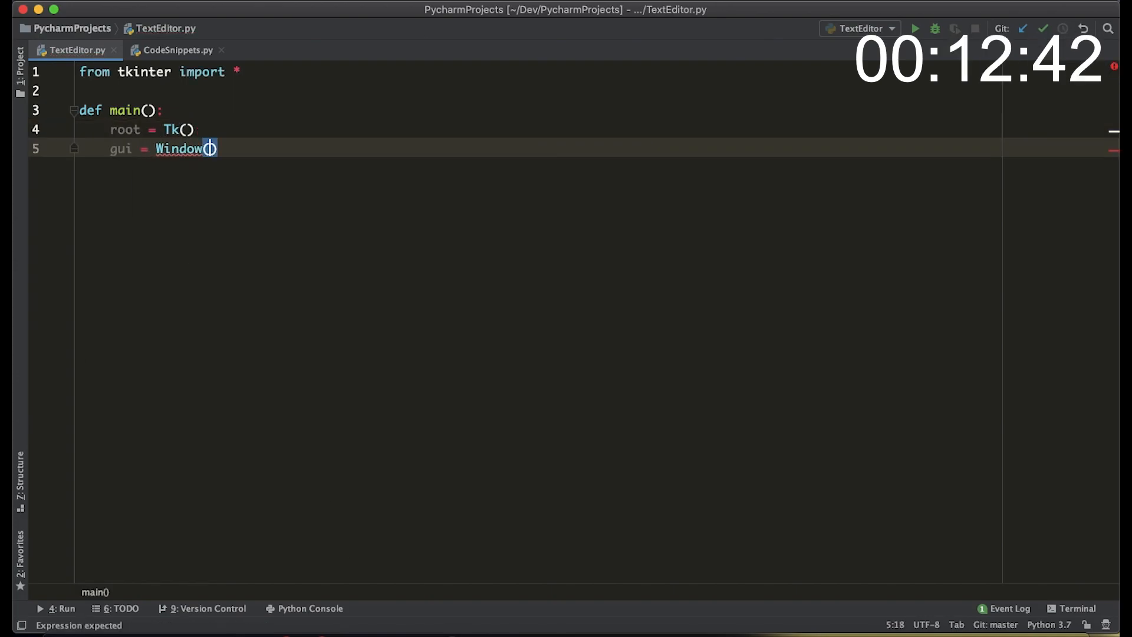
type("root")
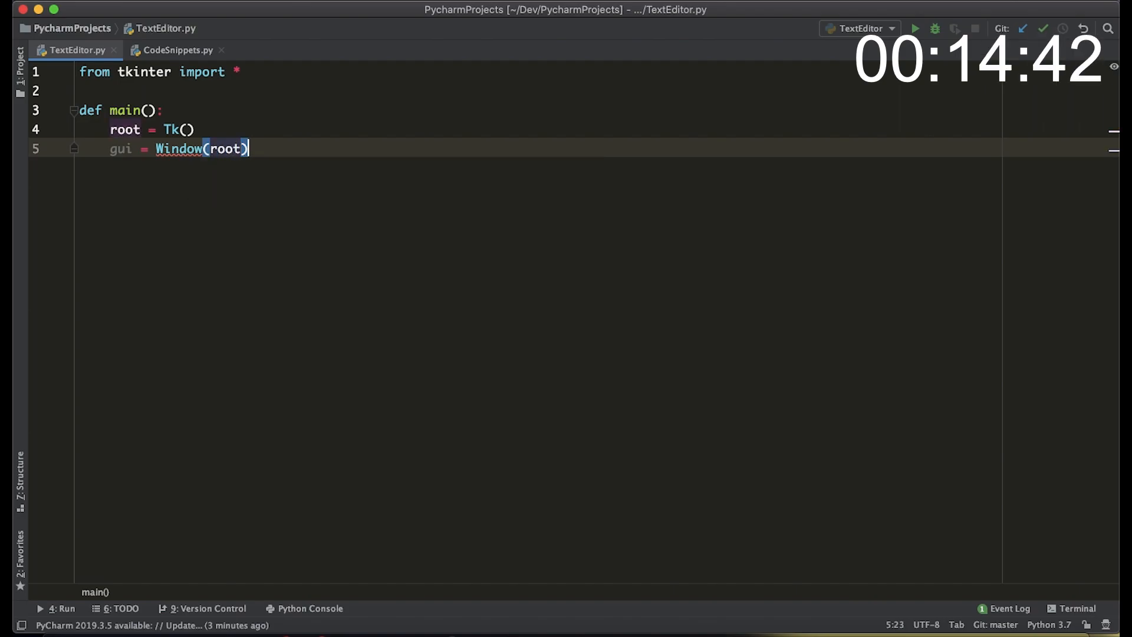
type("gui.r")
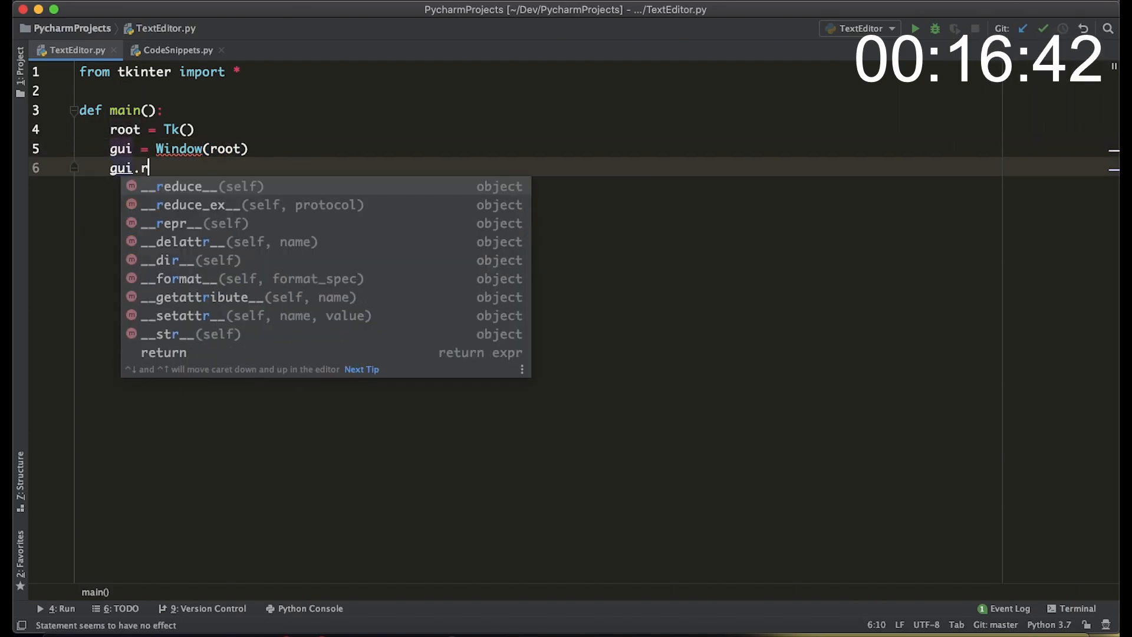
type("oot.mainloop(")
type("return")
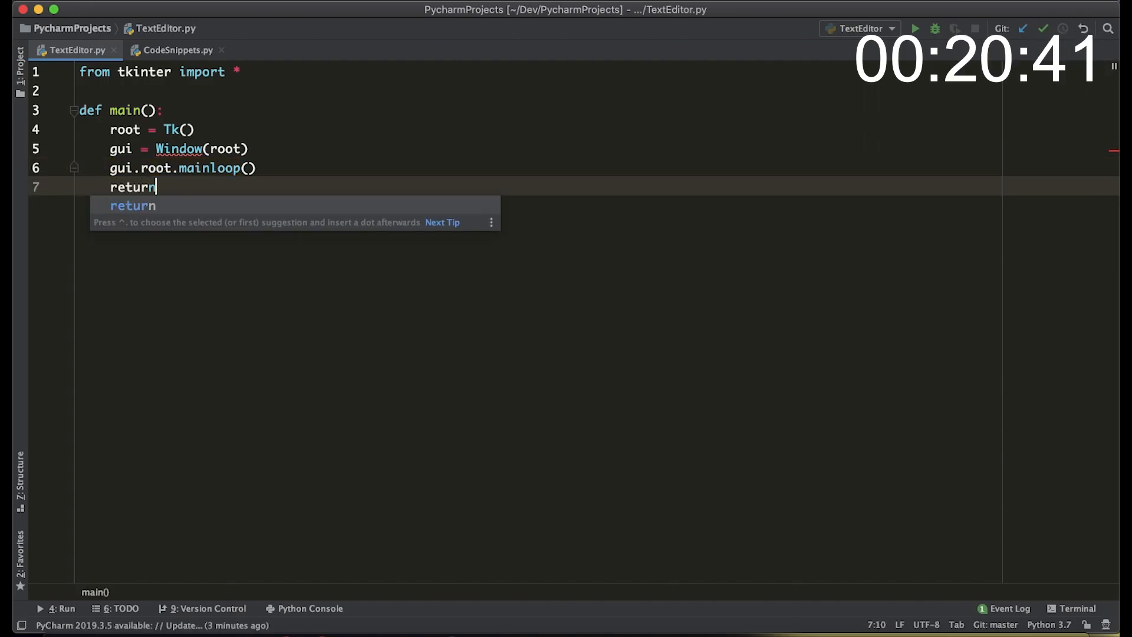
type("None")
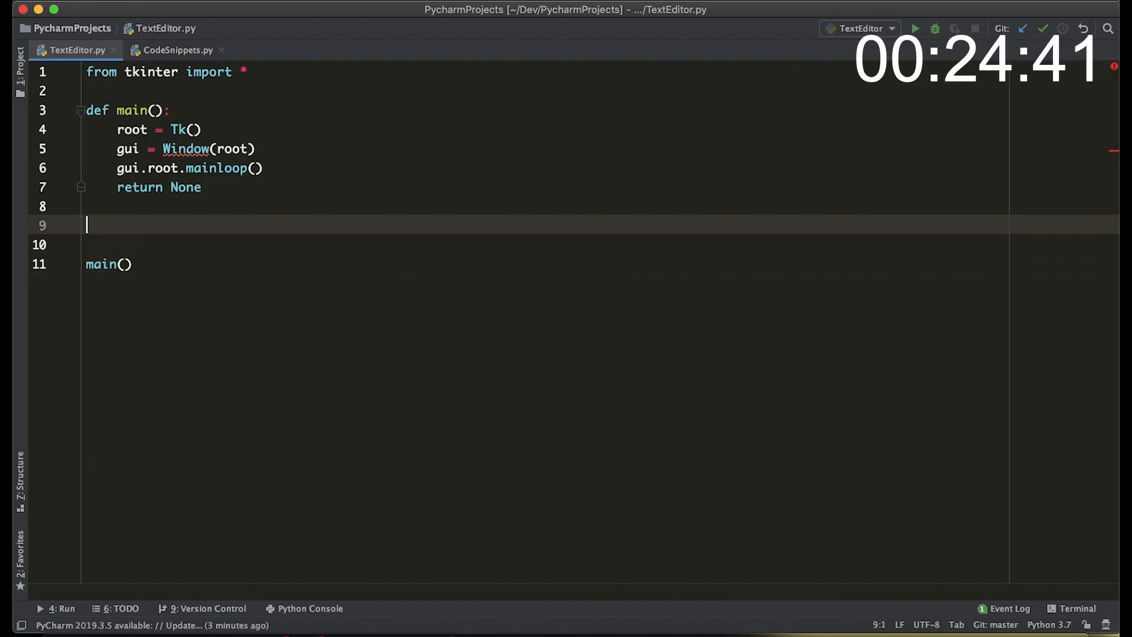
- Define class Window whose __init__ stores root, sets geometry '650x490' and title 'TKinter Notepad'
type("class Window:")
type("def __init__(self, root):")
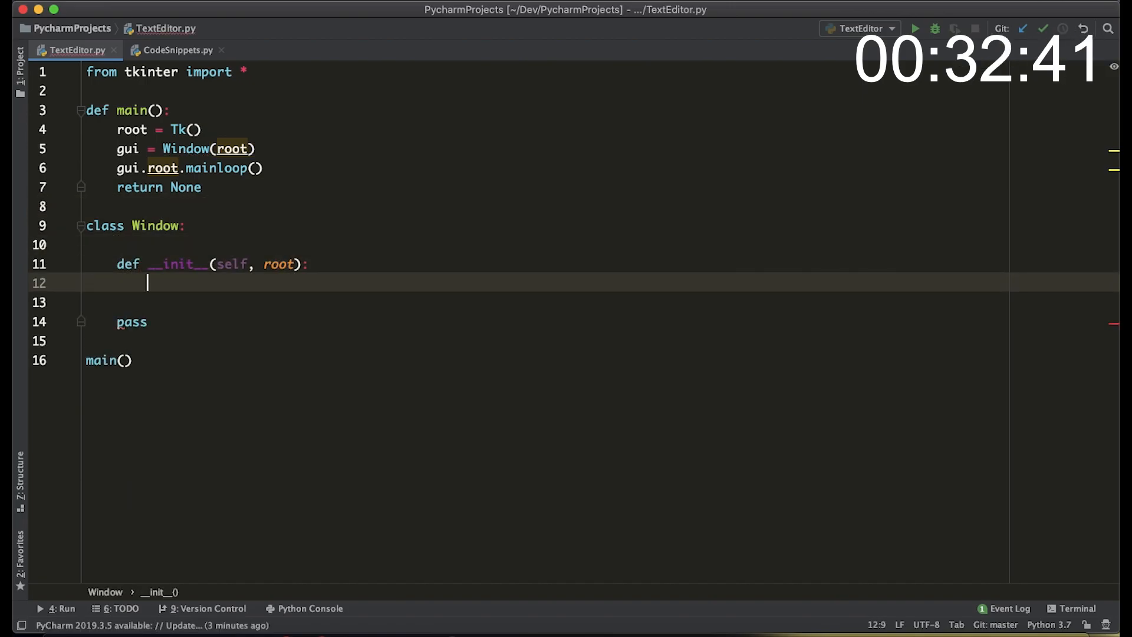
type("self.root = root")
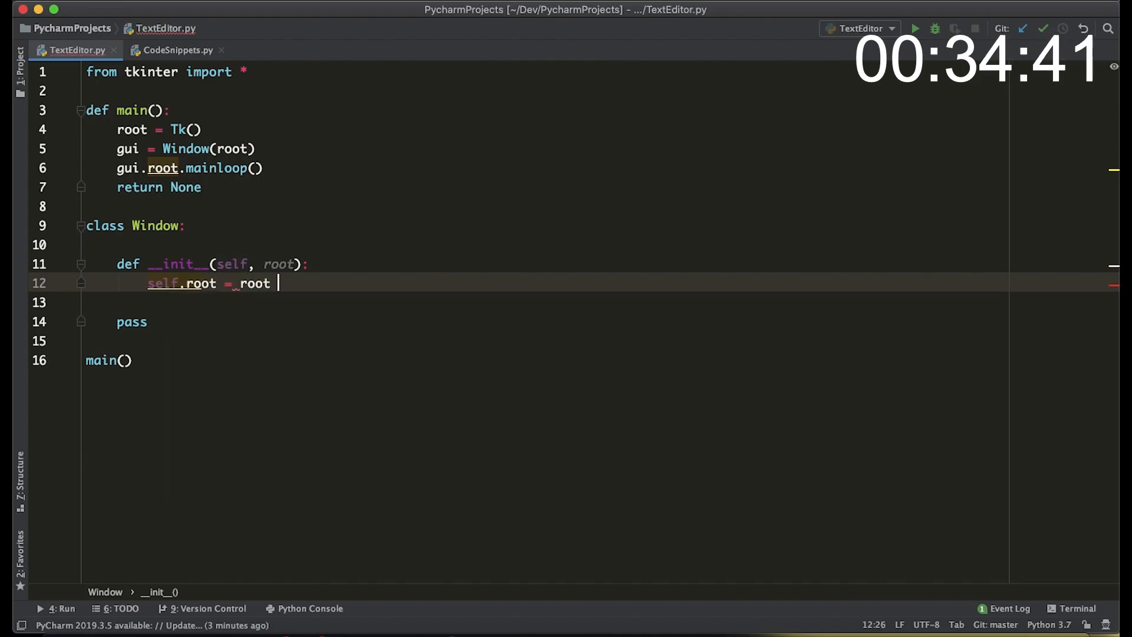
type("self.root.geome")
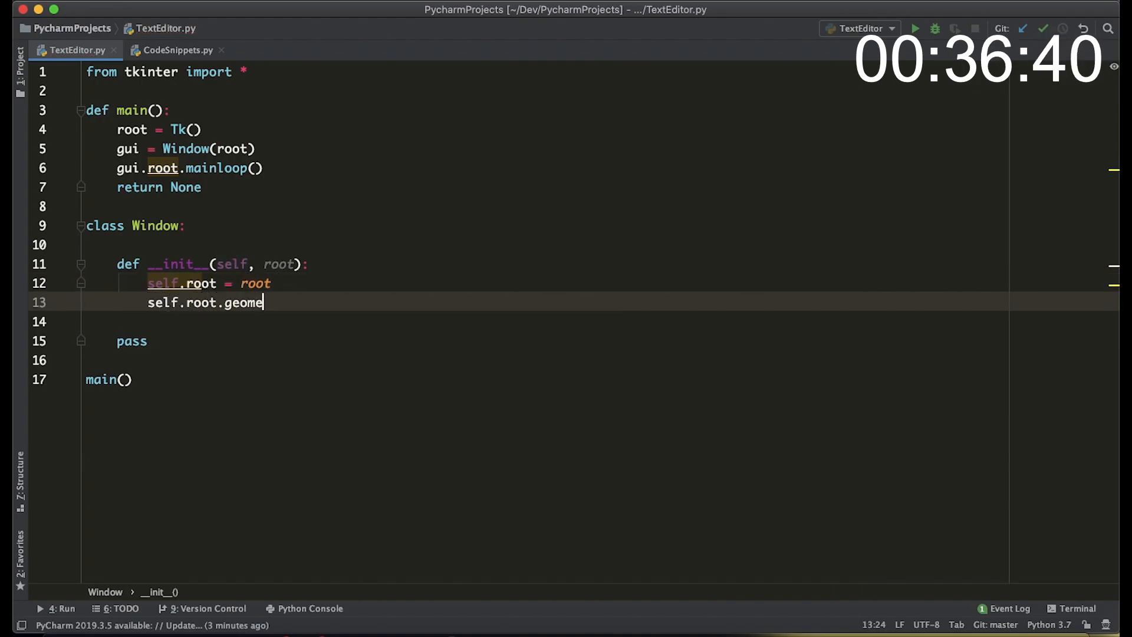
type("try('650x'")
type("self.root.title('")
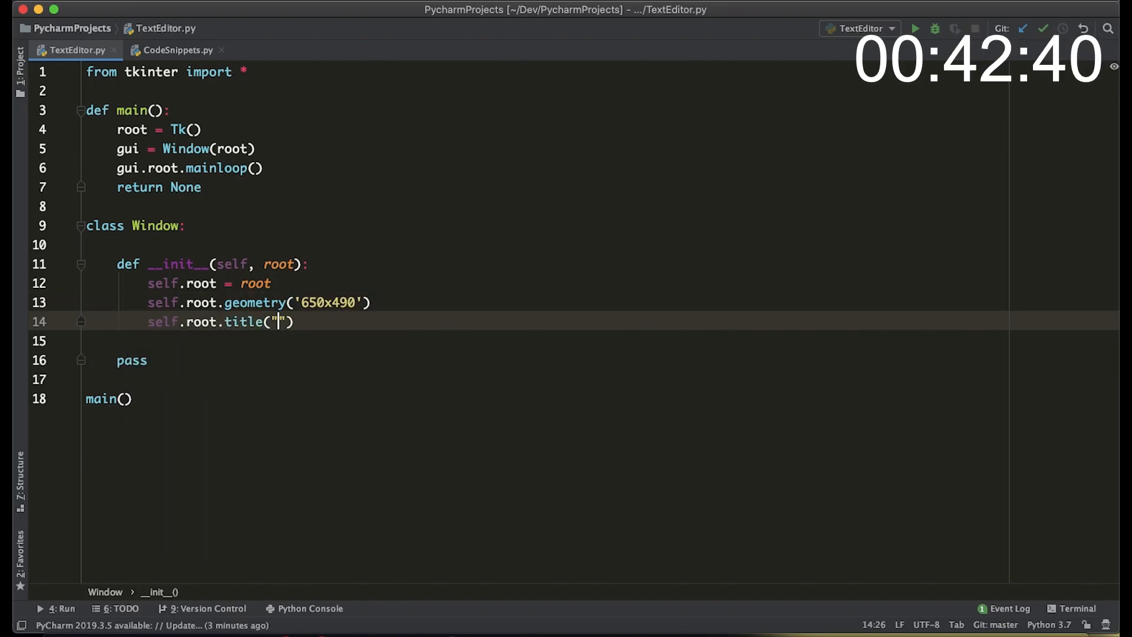
type("TKinter Notepd")
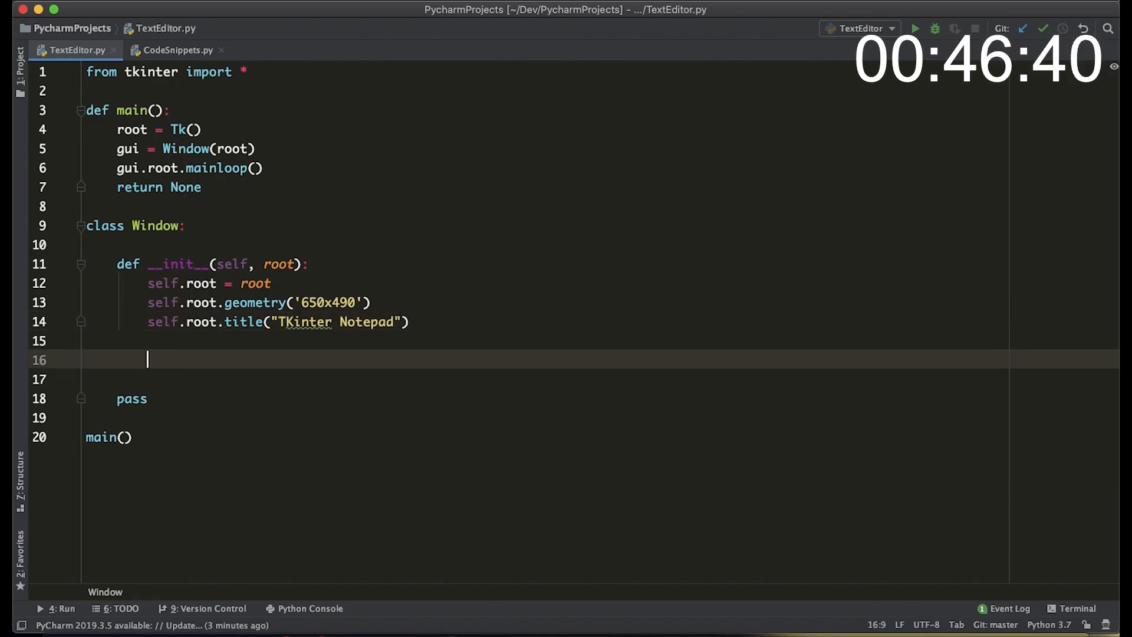
- Create self.textspace = Text(self.root) and grid it at row 0, column 0 under a textspace comment
type("# Create textspace")
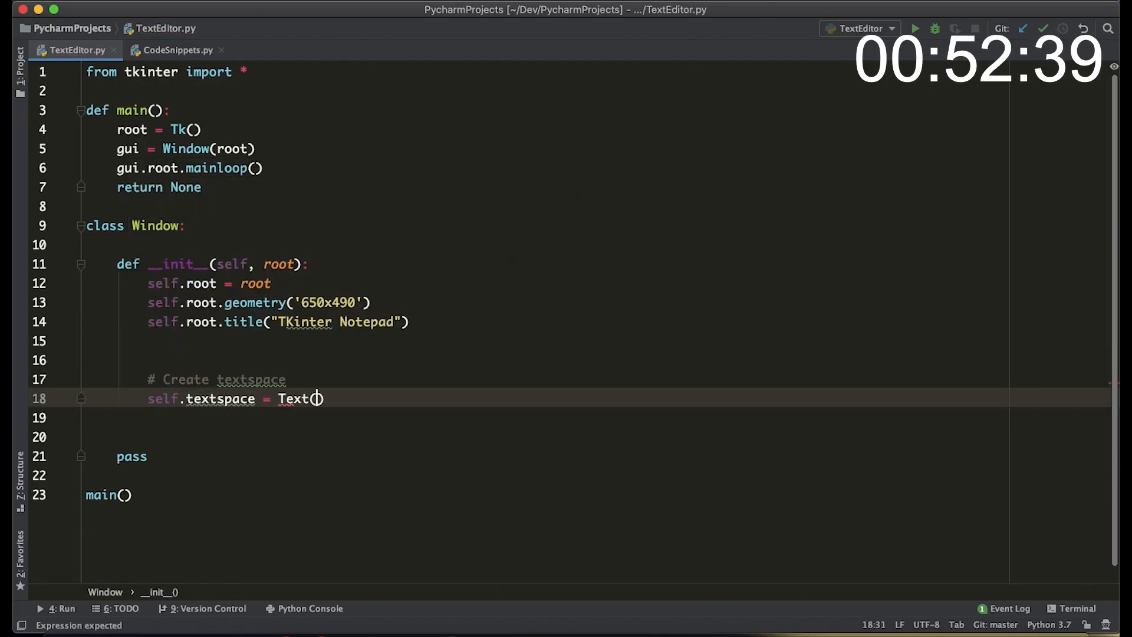
type("self.t")
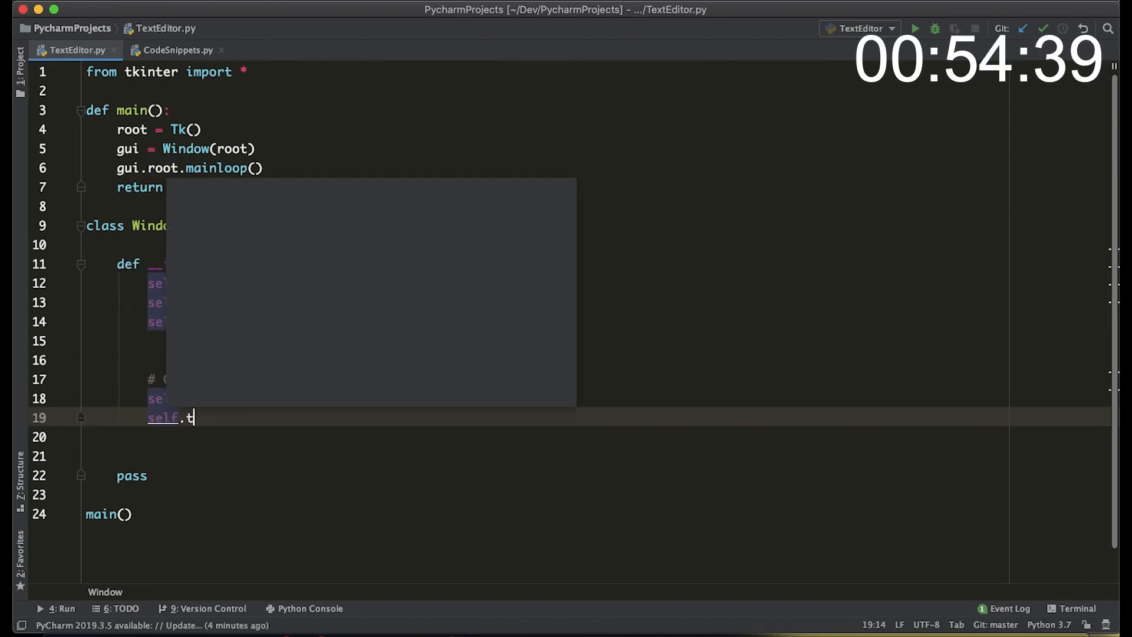
type("extspace.grid")
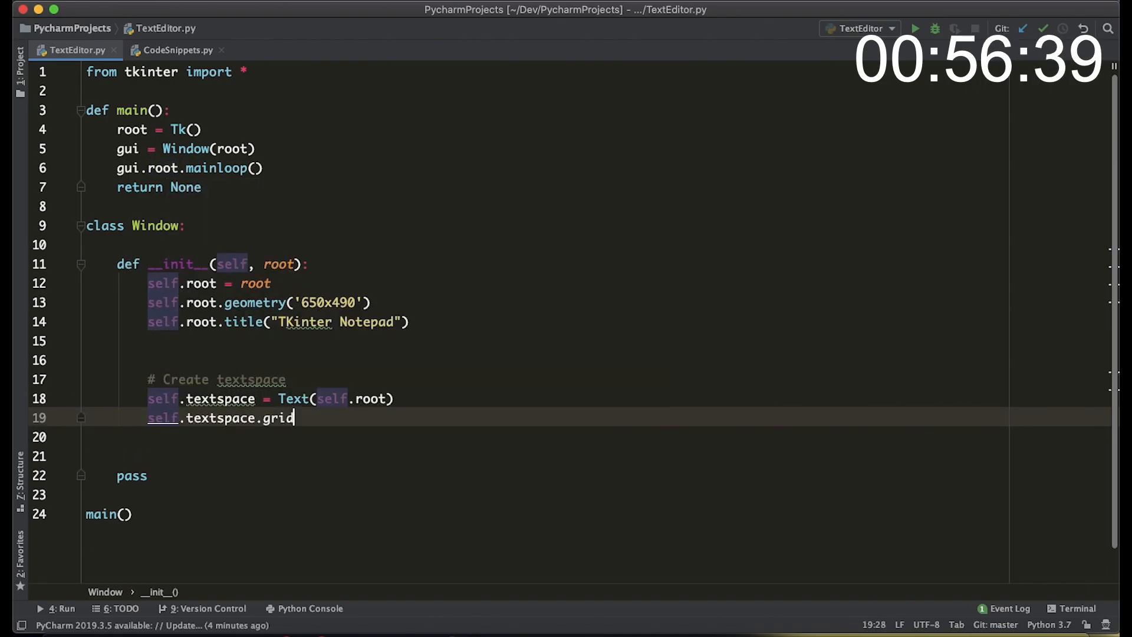
type("(row=0, column")
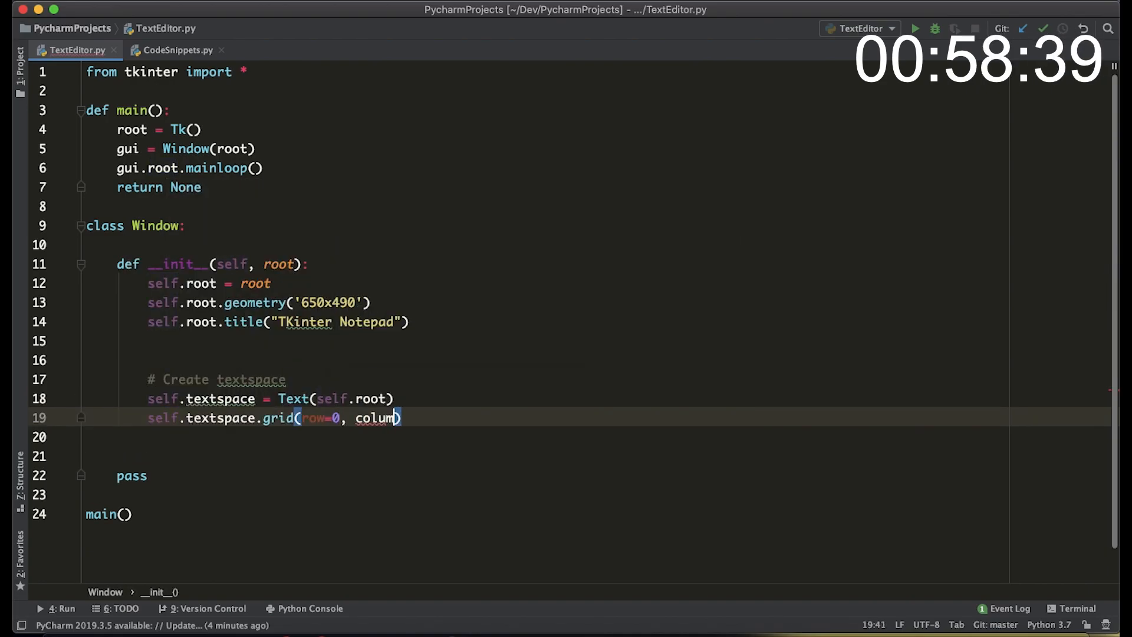
type("= 0)")
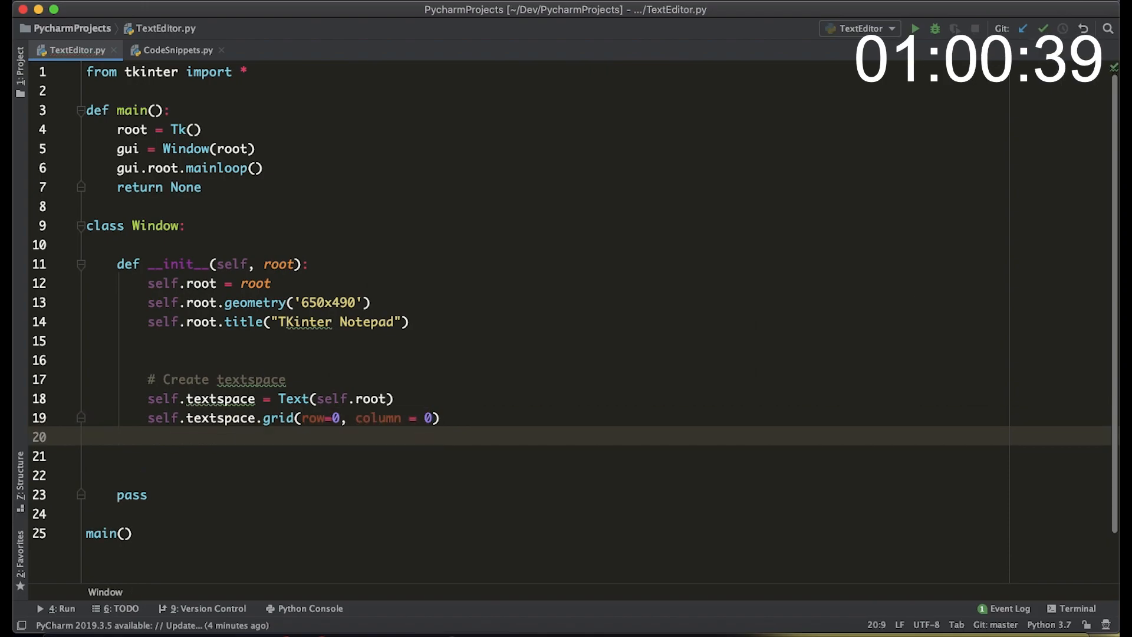
type("# Create op")
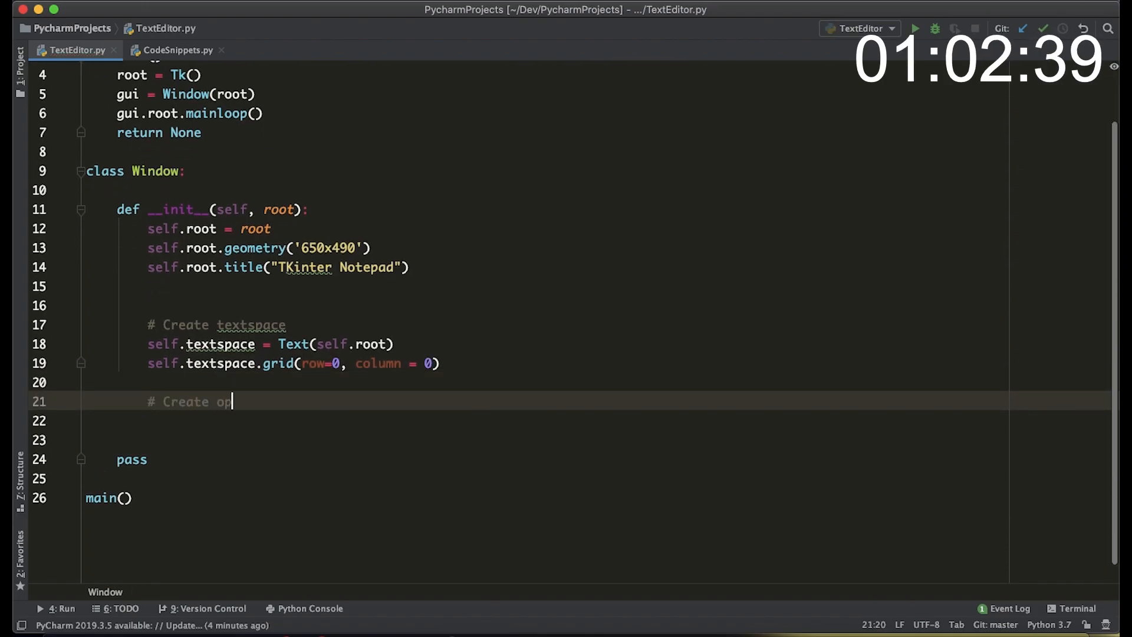
- Add Save and Open buttons calling self.savefile and self.openfile, gridded at row 0, columns 1 and 2
type("en and save buttons")
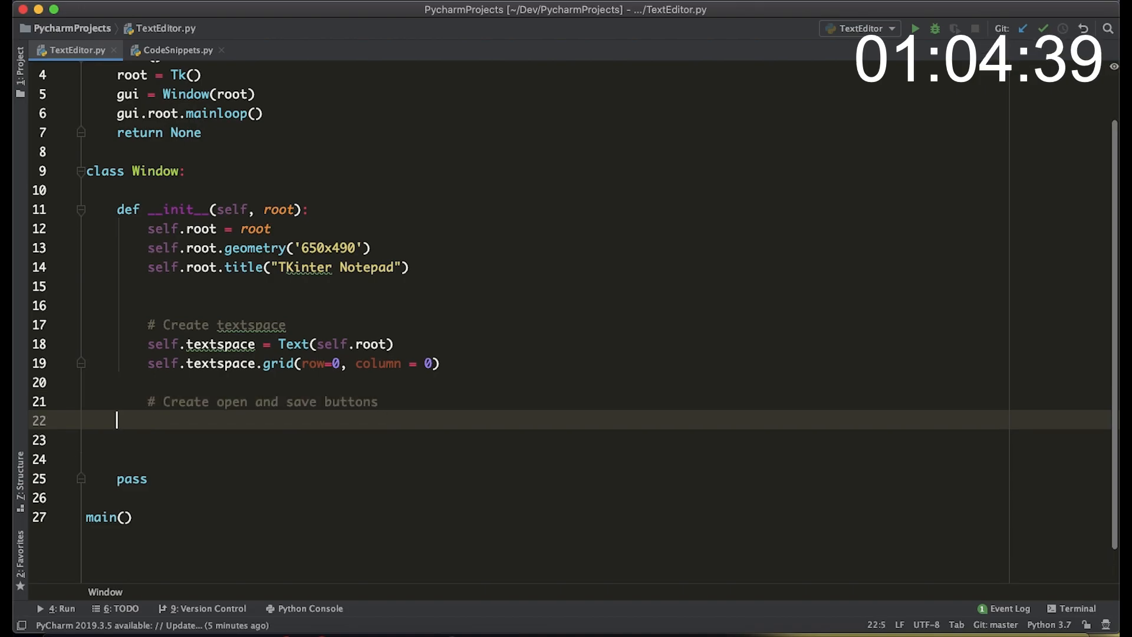
type("Button(self.root, text =")
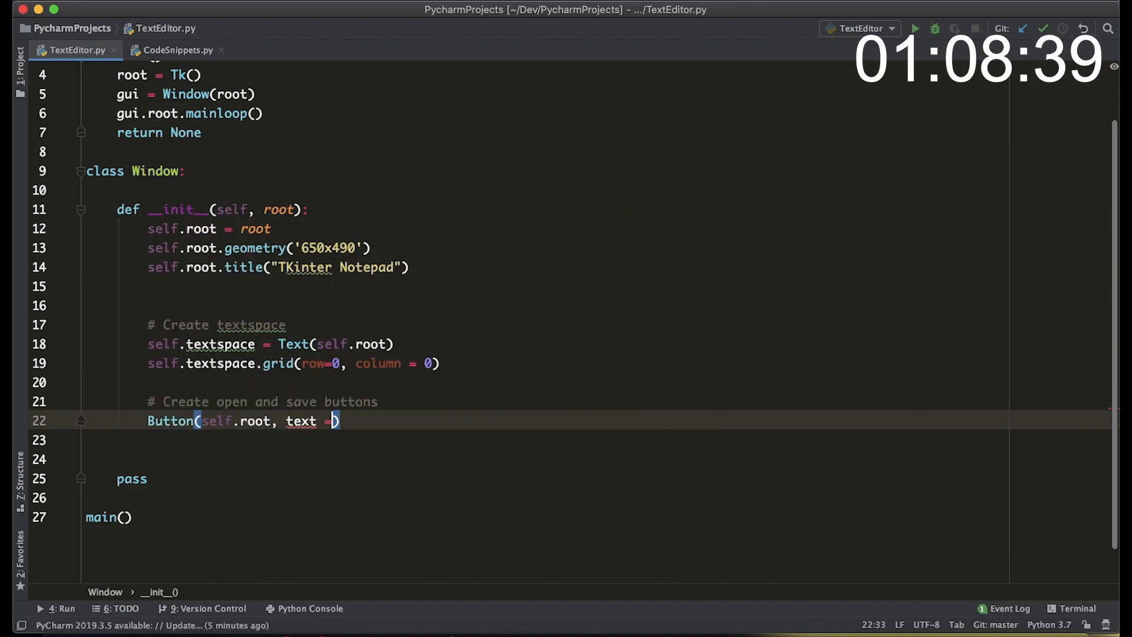
type("\"Save\",")
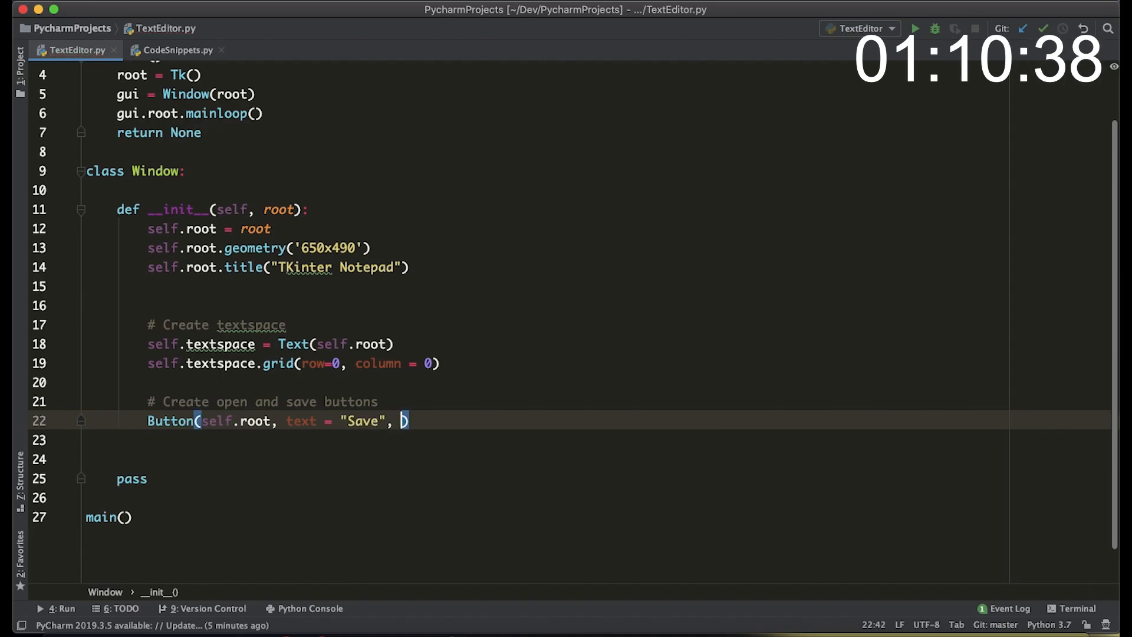
type("command = self.savefile")
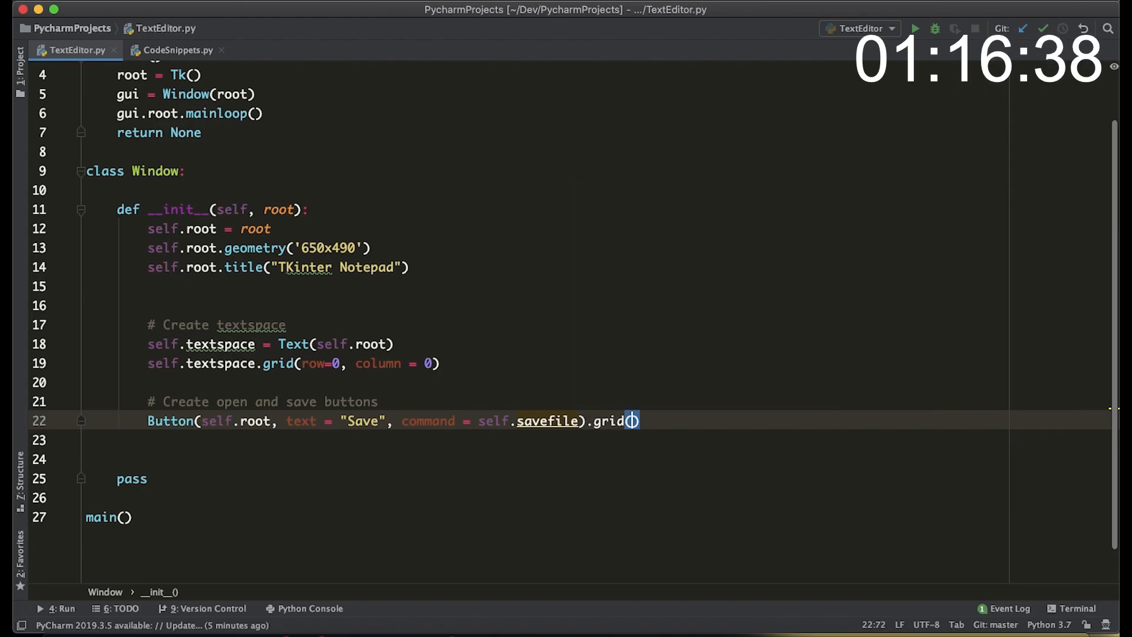
type("row=0, col")
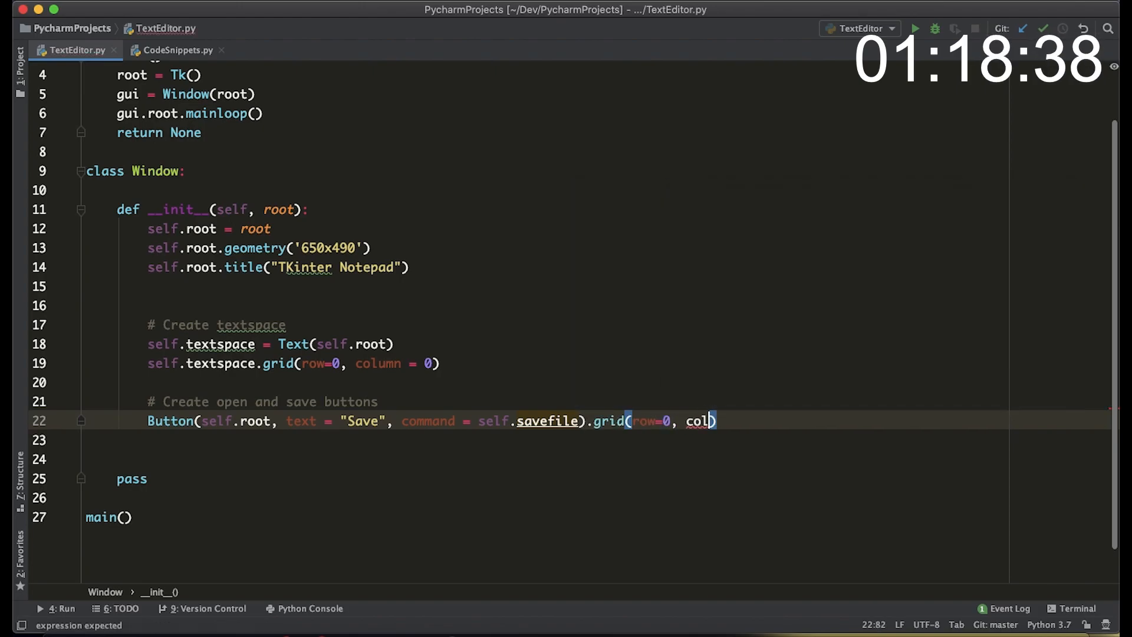
type("umn = 1")
left_click(460, 439)
type("Button(self.root, text = \"Open\", command = self.openfile).grid(row=0, column = 2")
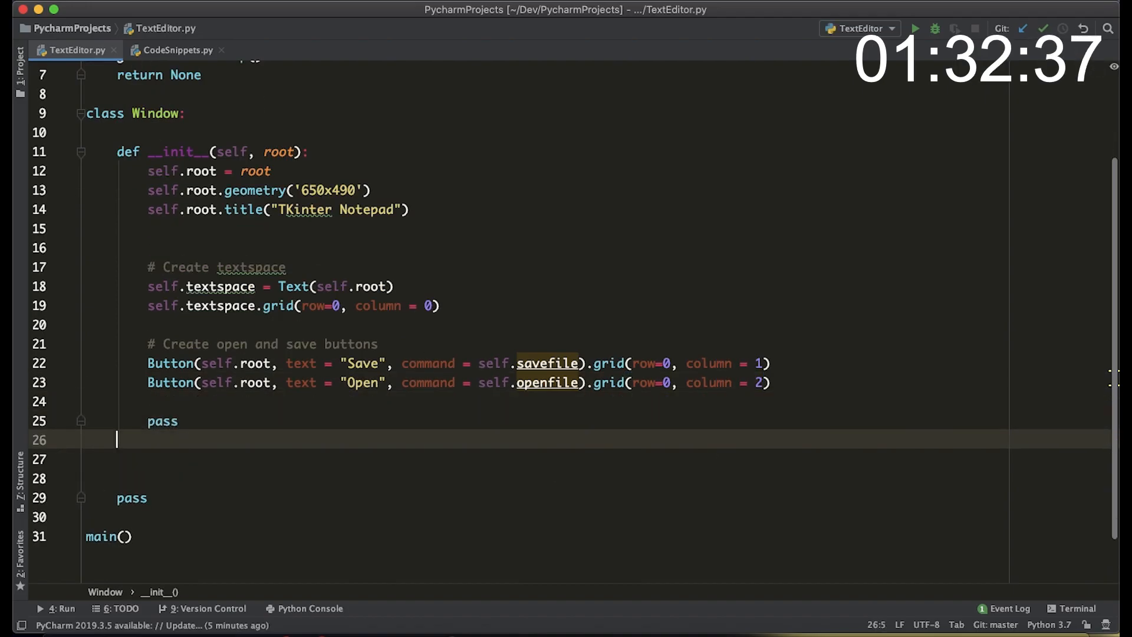
- Add stub methods savefile(self) and openfile(self) that each return None
type("def savefile(self):")
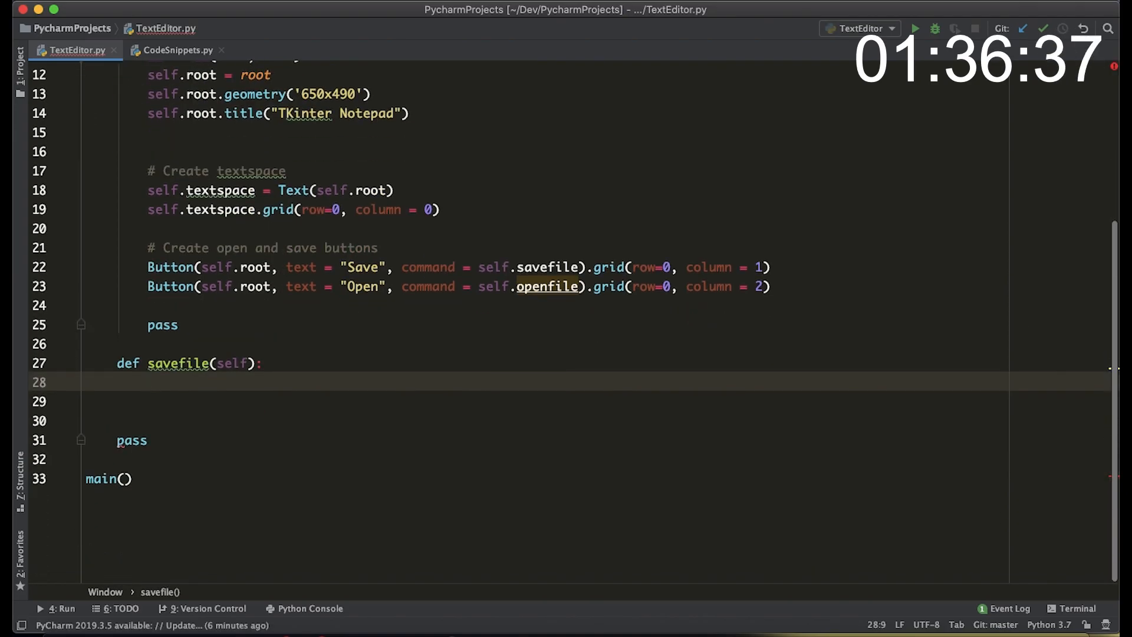
type("return None")
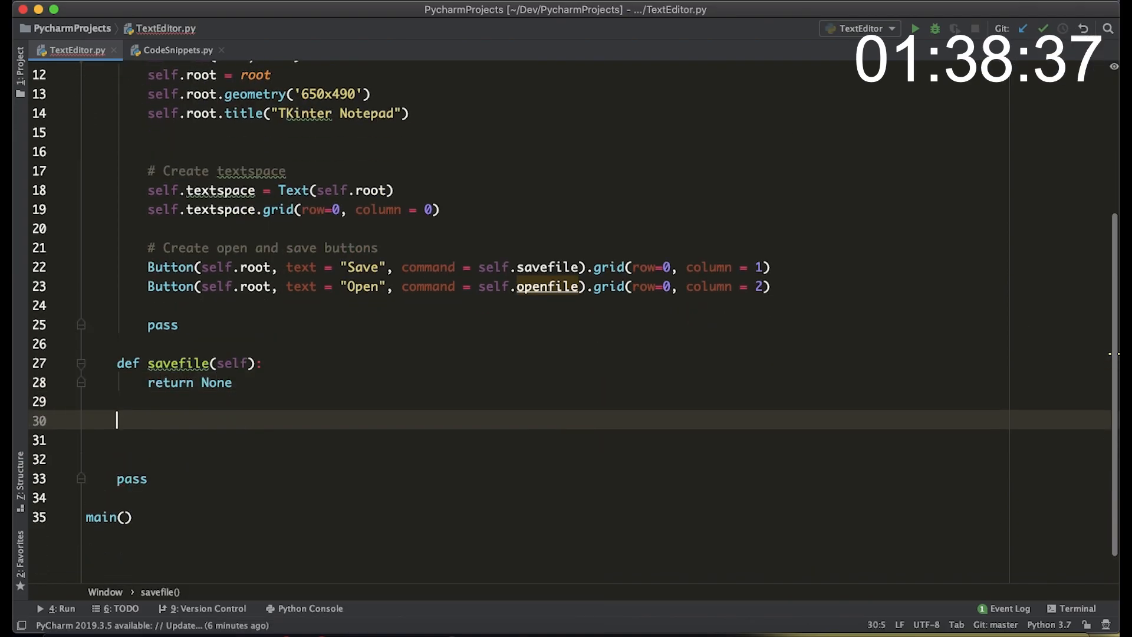
type("def openfile(self):")
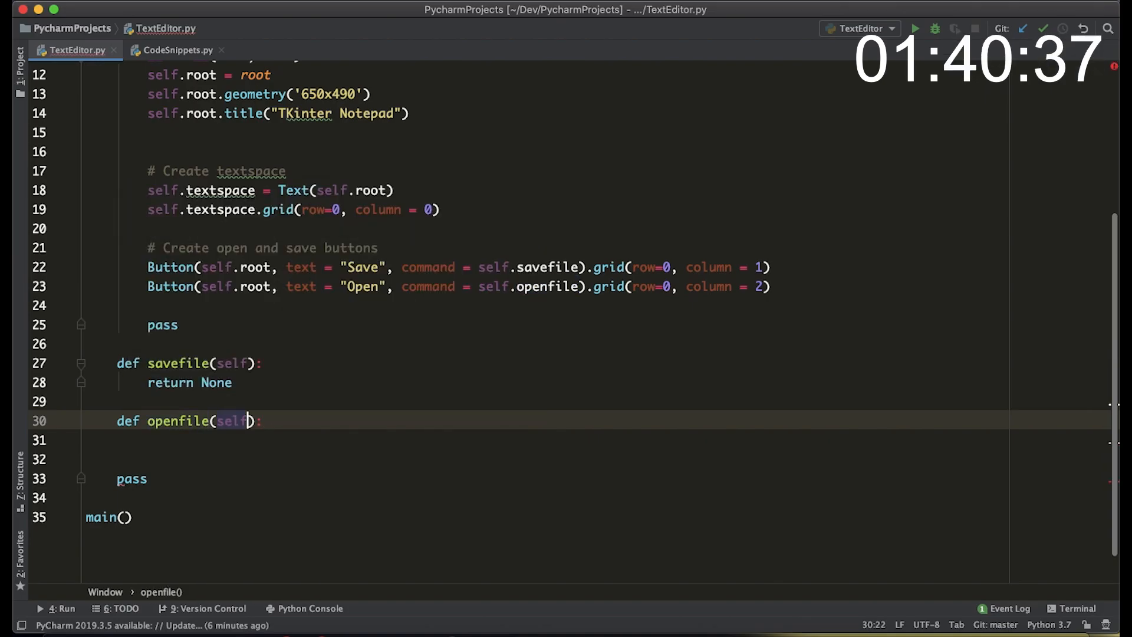
type("return None")
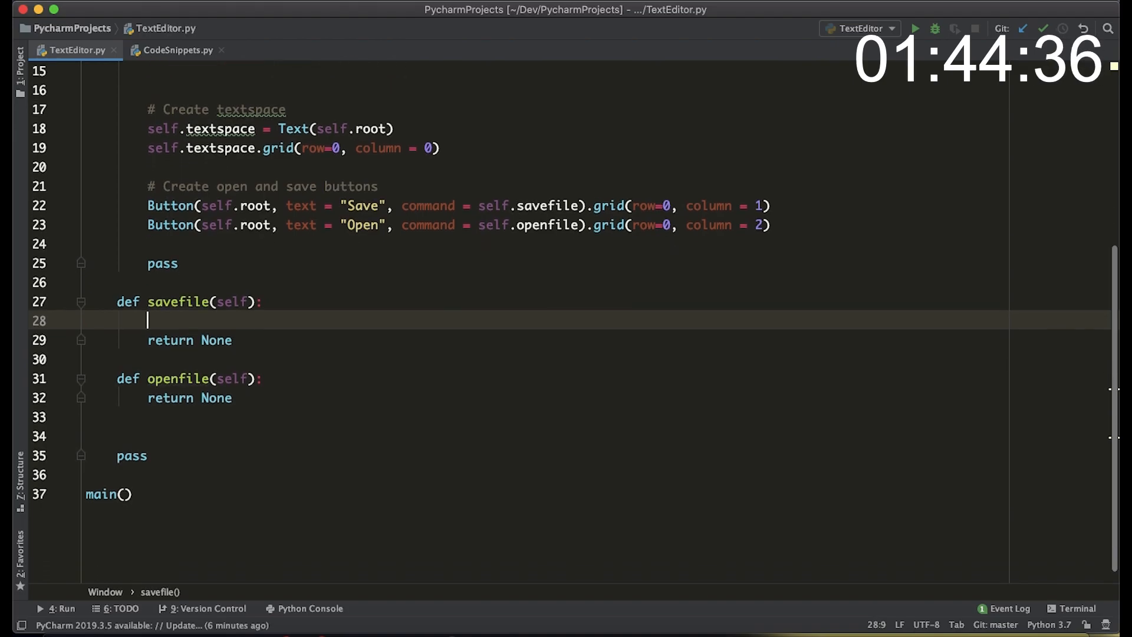
- In savefile, create savegui = Tk() sized 560x50 and read the text contents with textspace.get(0.0, END)
type("savegui = Tk(")
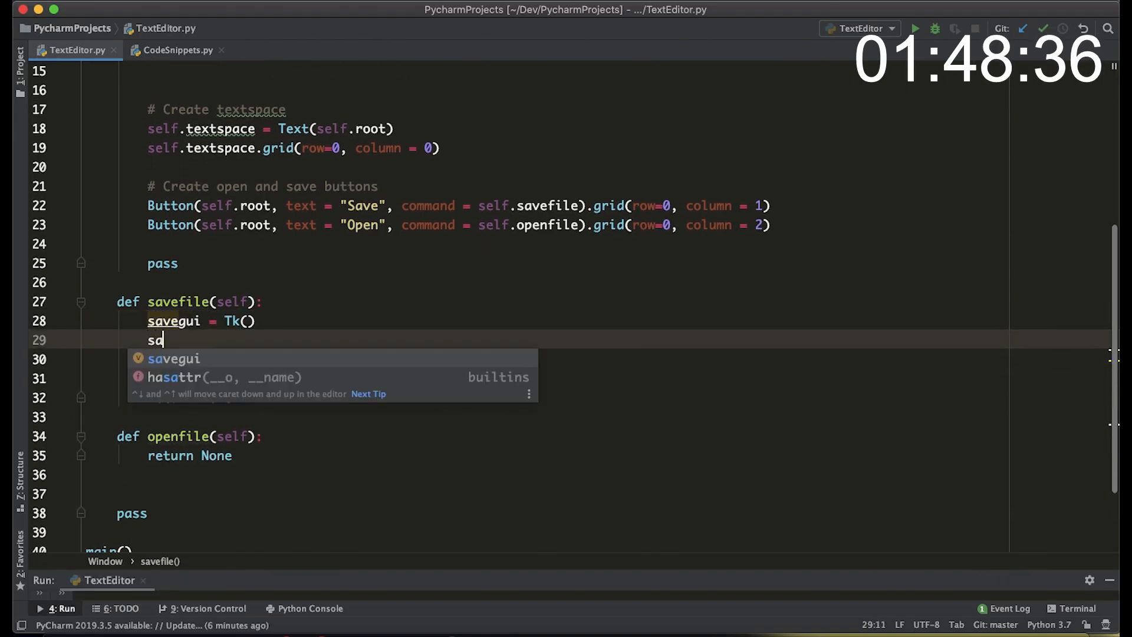
type("avegui.geometry('560x50")
type("filecon")
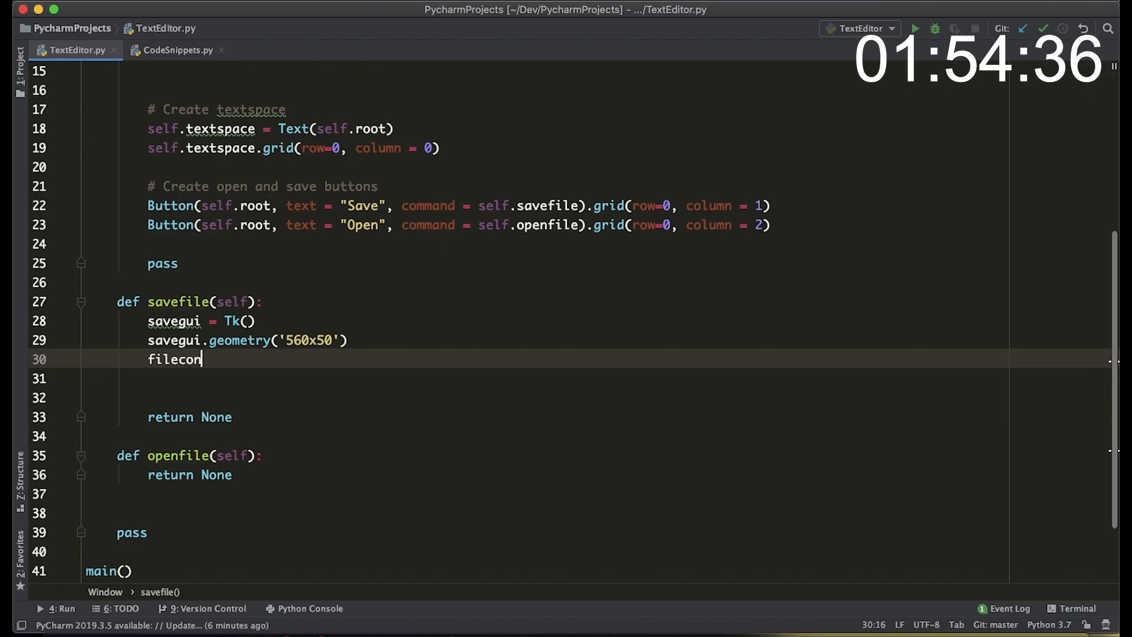
type("tents = self.textspace.get(0.0, E")
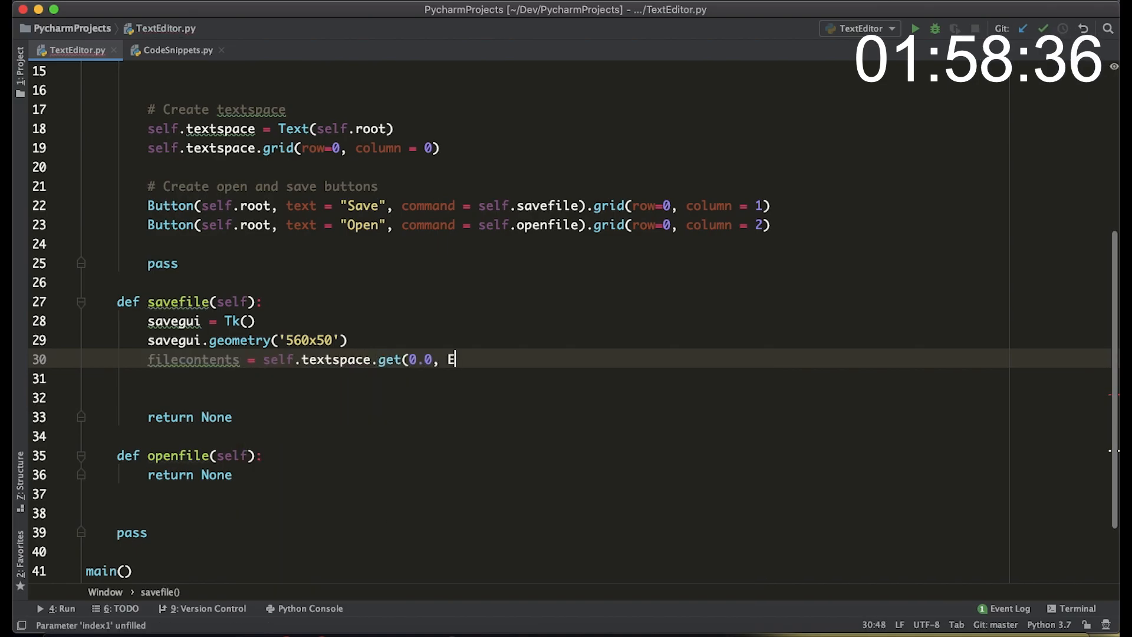
type("ND)")
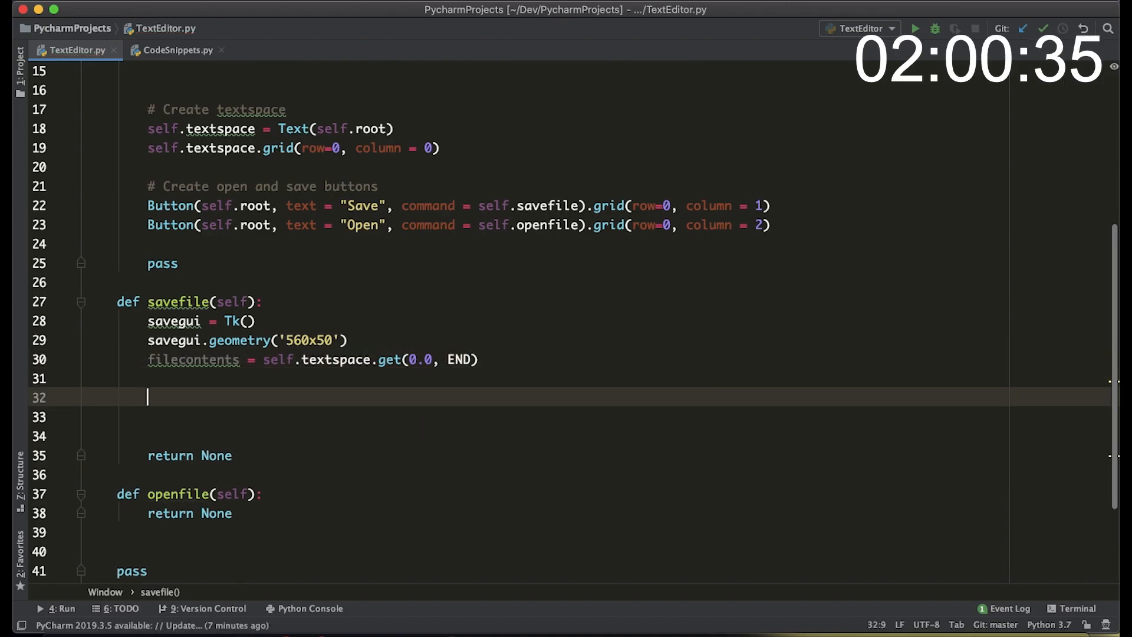
- Add a 'File Name' label and a 40-wide file_name Entry, gridded on row 0 of the save window
type("Label(savegui, text = \"F")
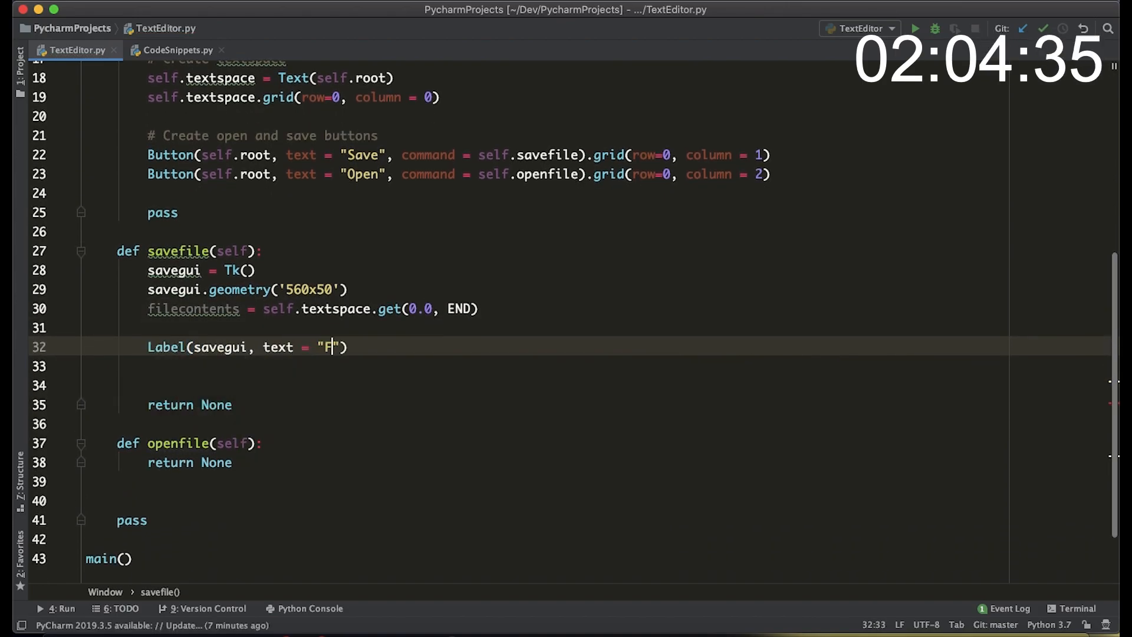
type("ile Name")
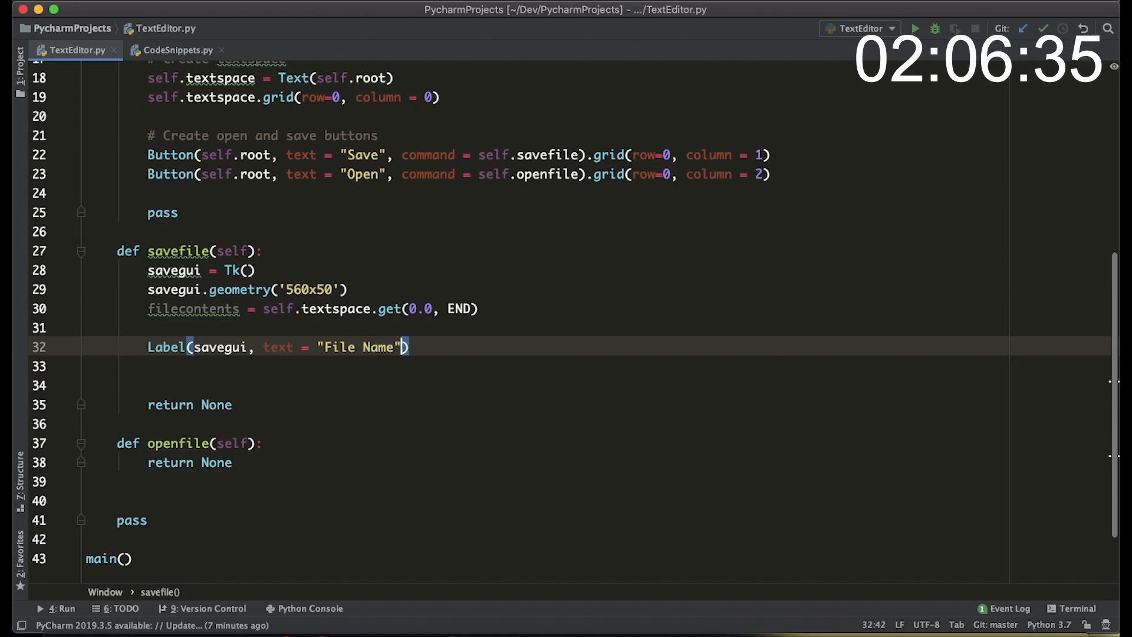
type(".grid(r")
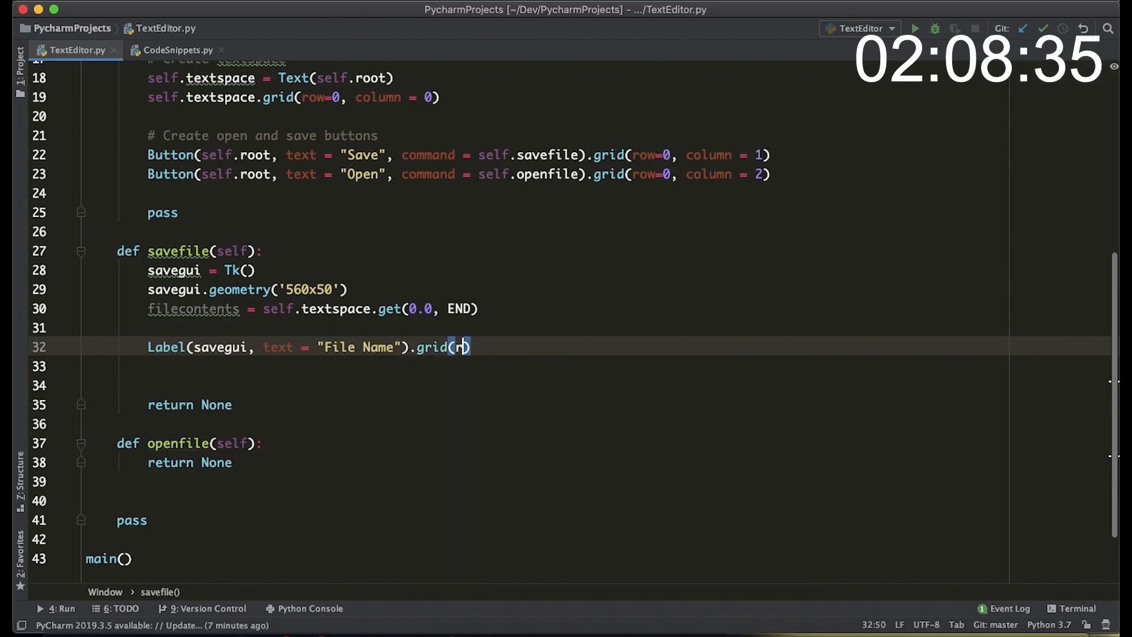
type("ow=0, column = 0")
left_click(627, 365)
type("file")
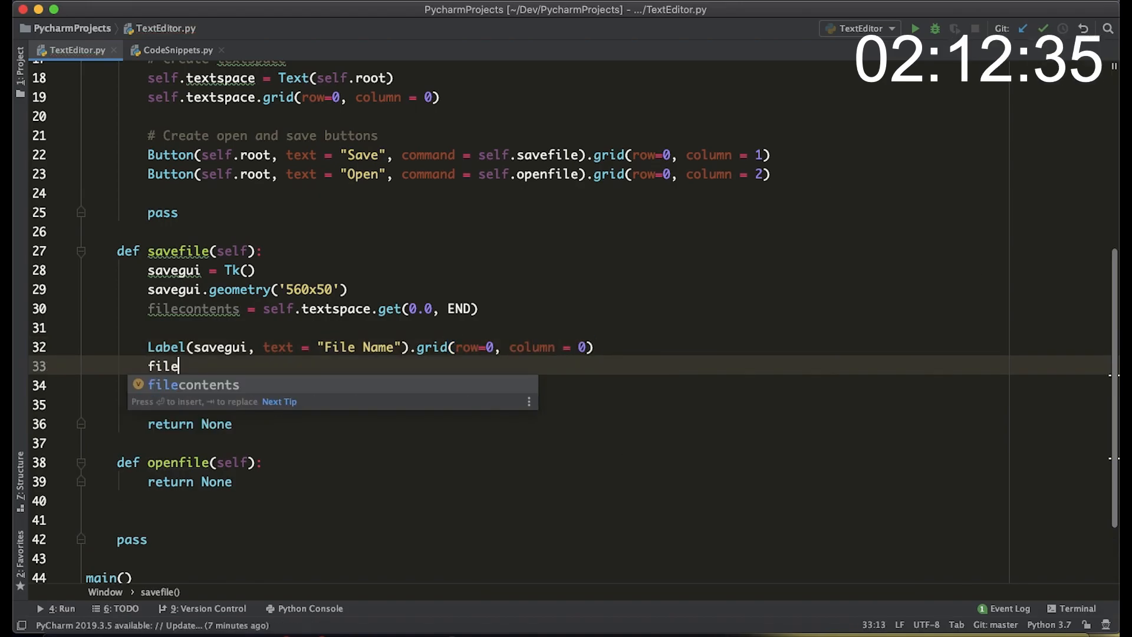
type("_name = Entry(savegui,")
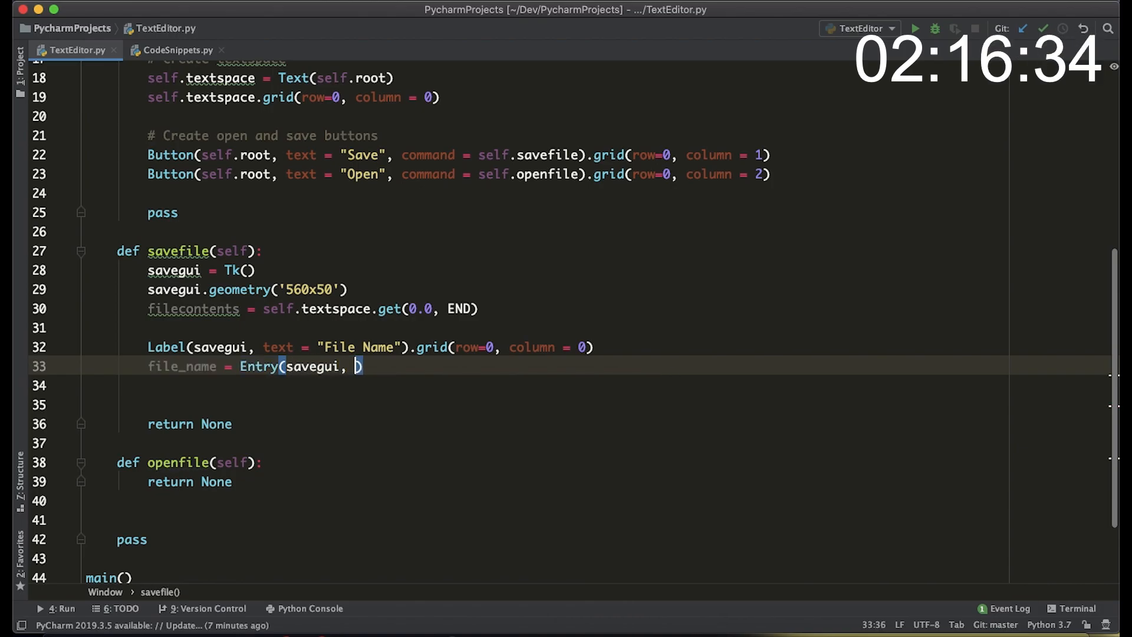
type("width = 40)")
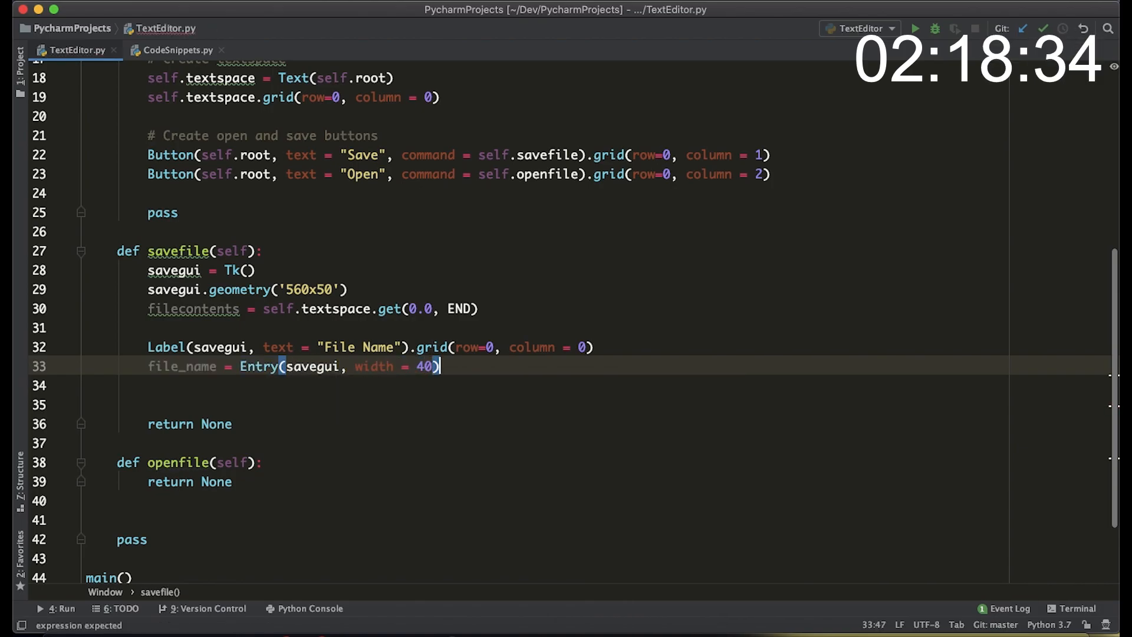
type("file_name.grid()")
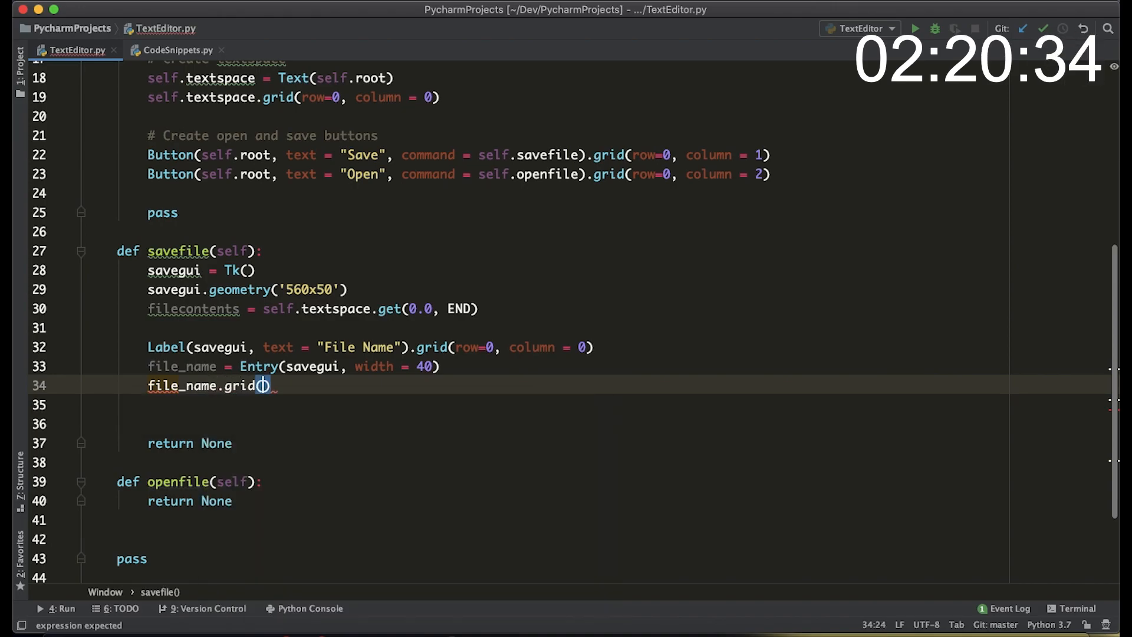
type("row=0, column=1")
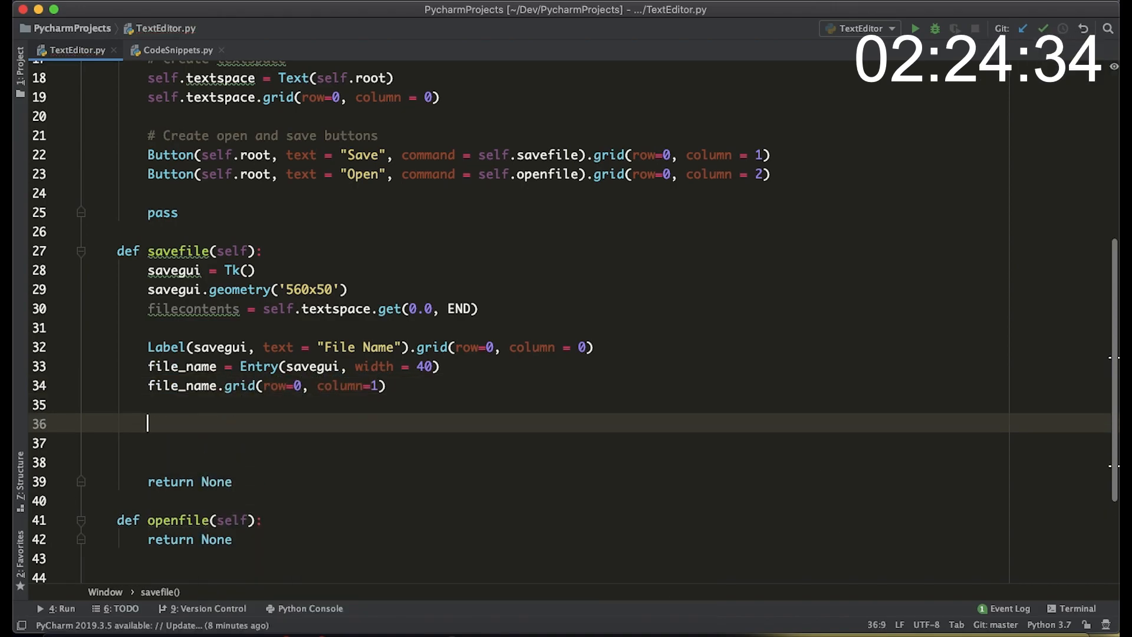
- Add a Save button on savegui calling writefile, gridded on row 0 beside the entry
type("Button()")
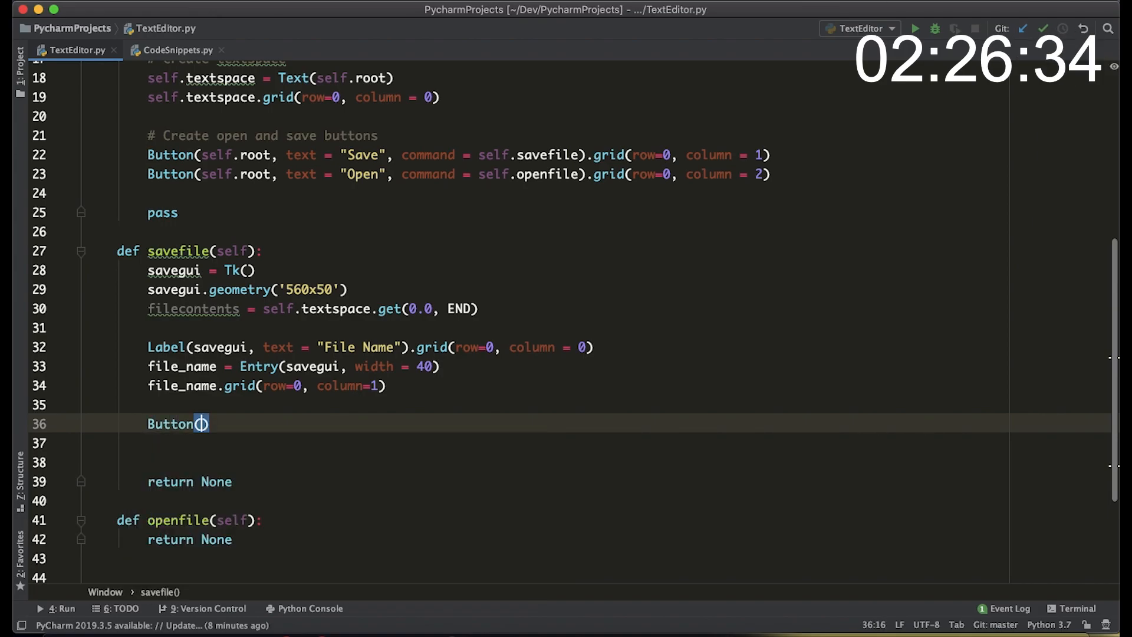
type("savegui, text = \"Save\", command = writefile")
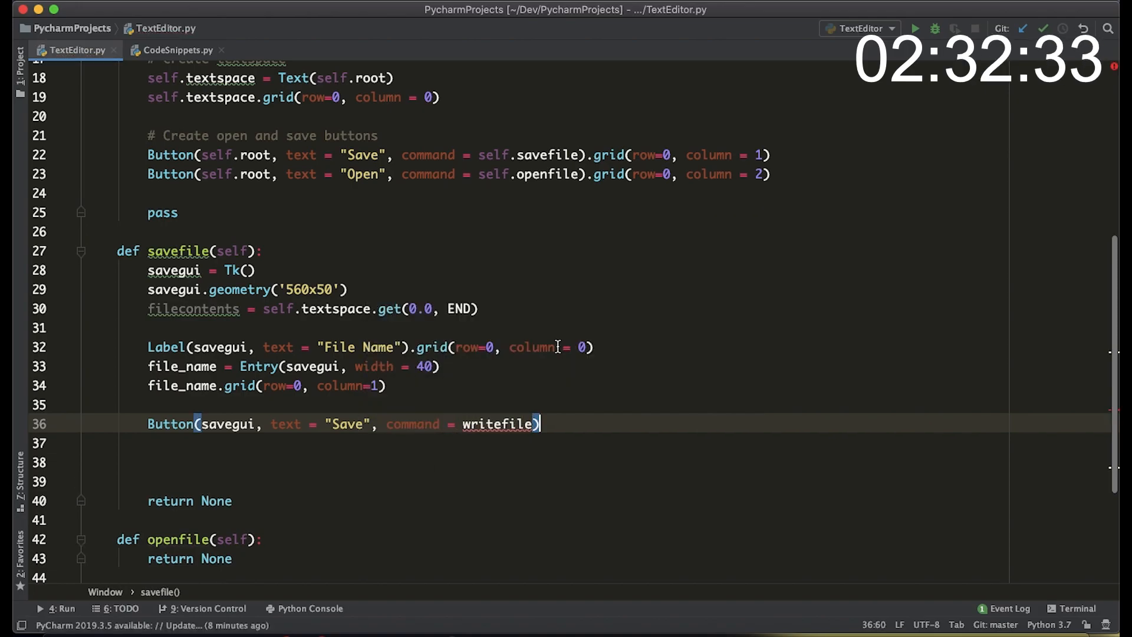
type(".grid(row=0, column = 2")
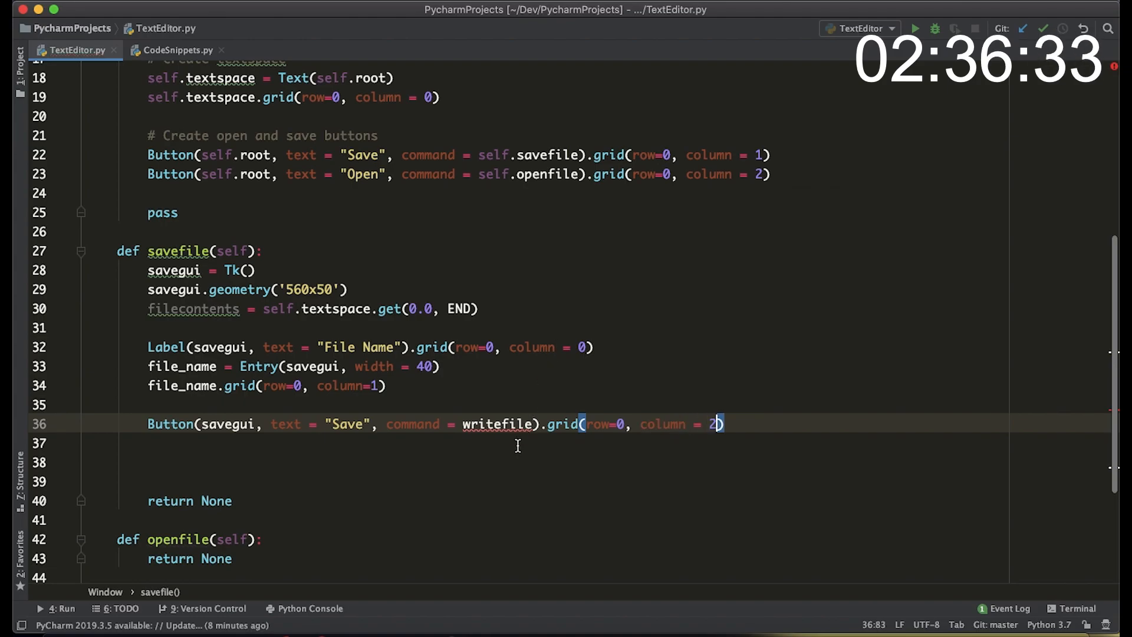
type("def")
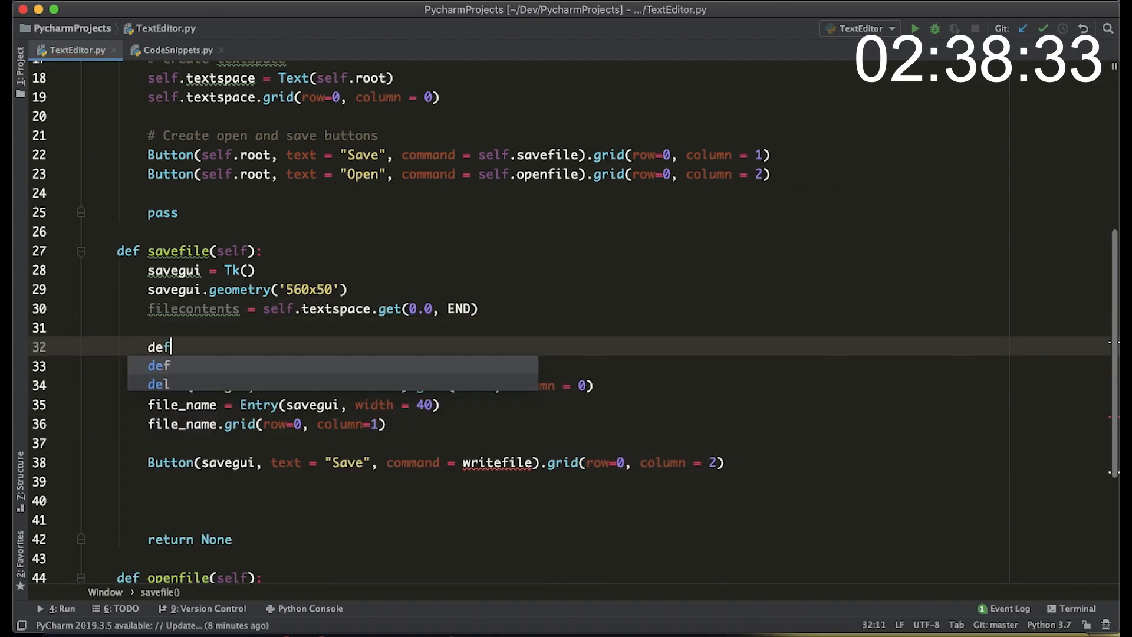
- Write nested writefile() that opens file_name.get() + '.txt' in 'w+', writes the contents and closes the file
type("writefile():")
type("return None")
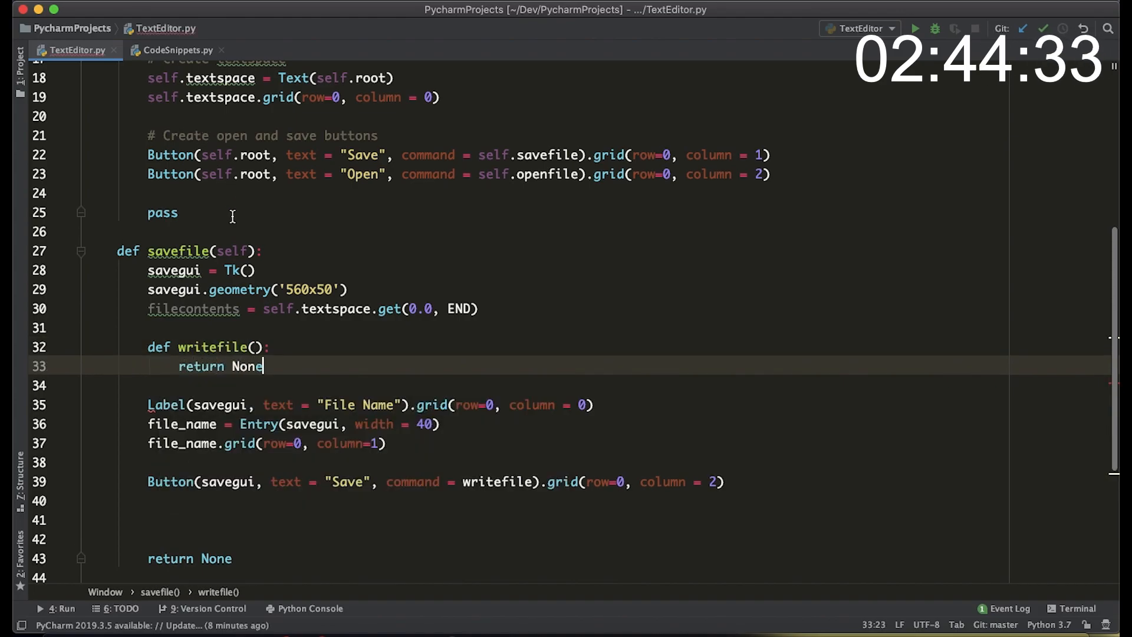
type("with open(file_name.get() + '.")
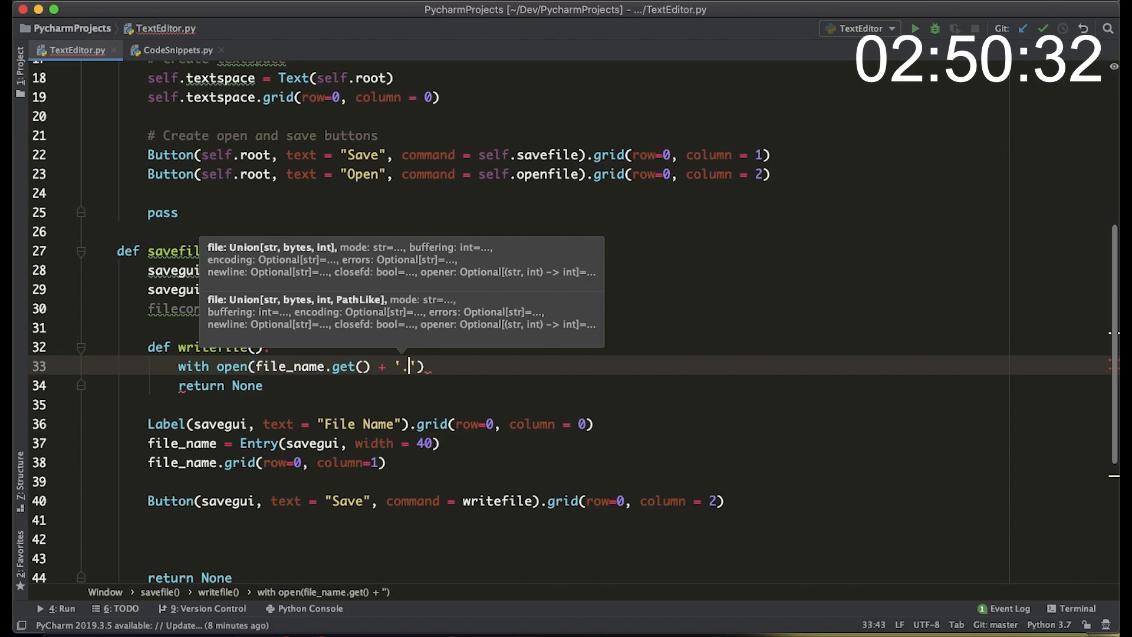
type("txt', 'w+")
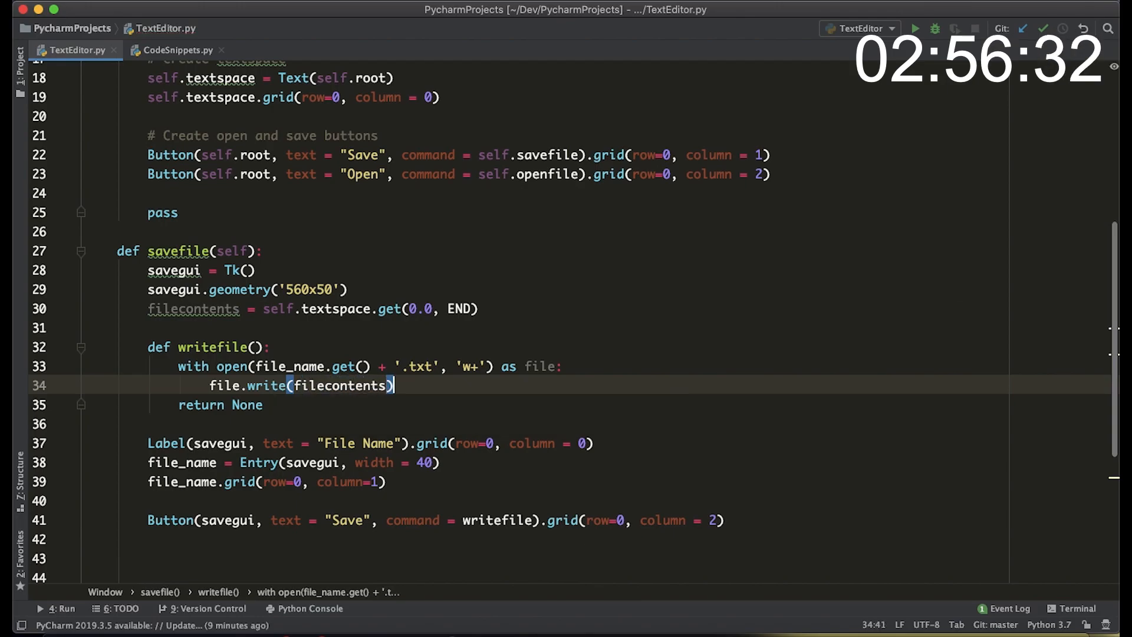
type("file.close()")
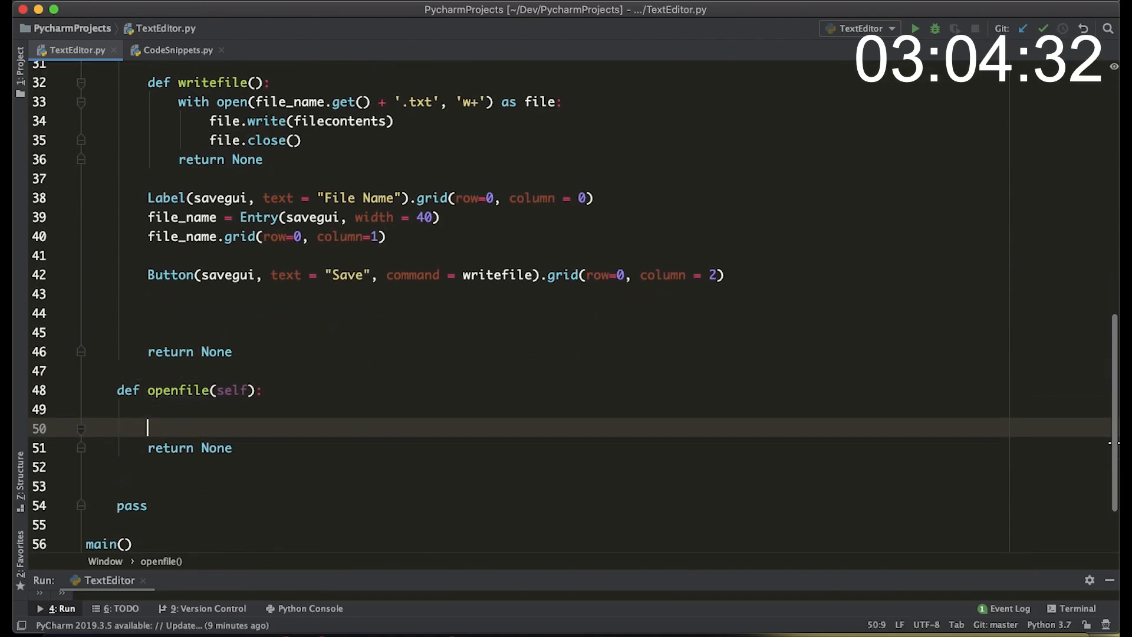
- In openfile, create opengui = Tk() sized 560x50 with a File Name label, entry and an Open button calling opennew
type("opengui = Tk(")
type("opengui.")
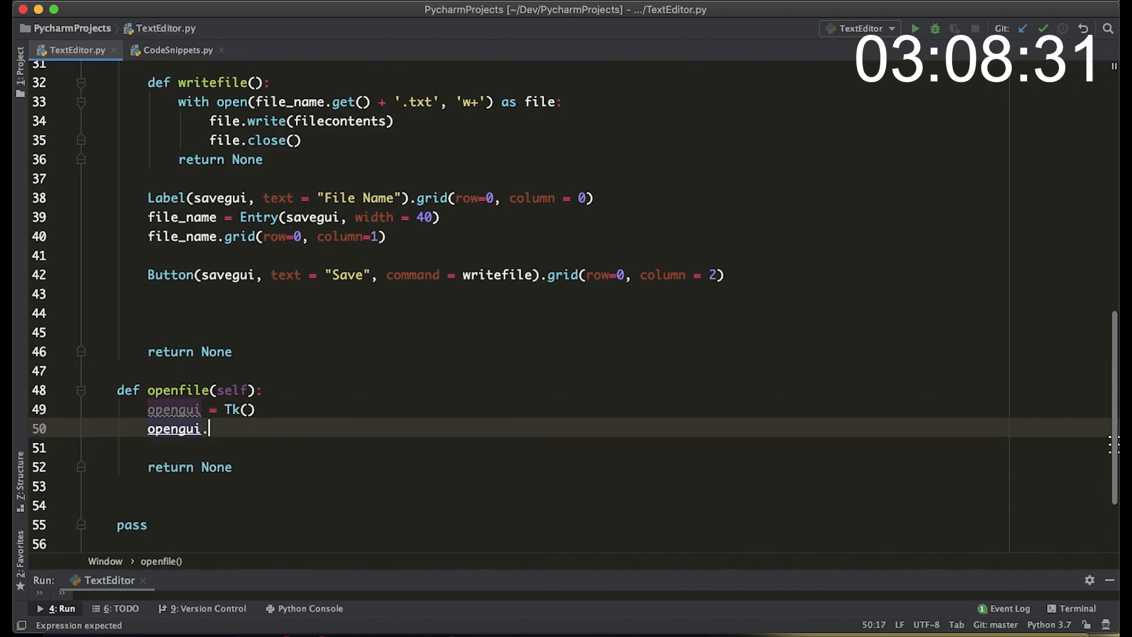
type("geometry('5')")
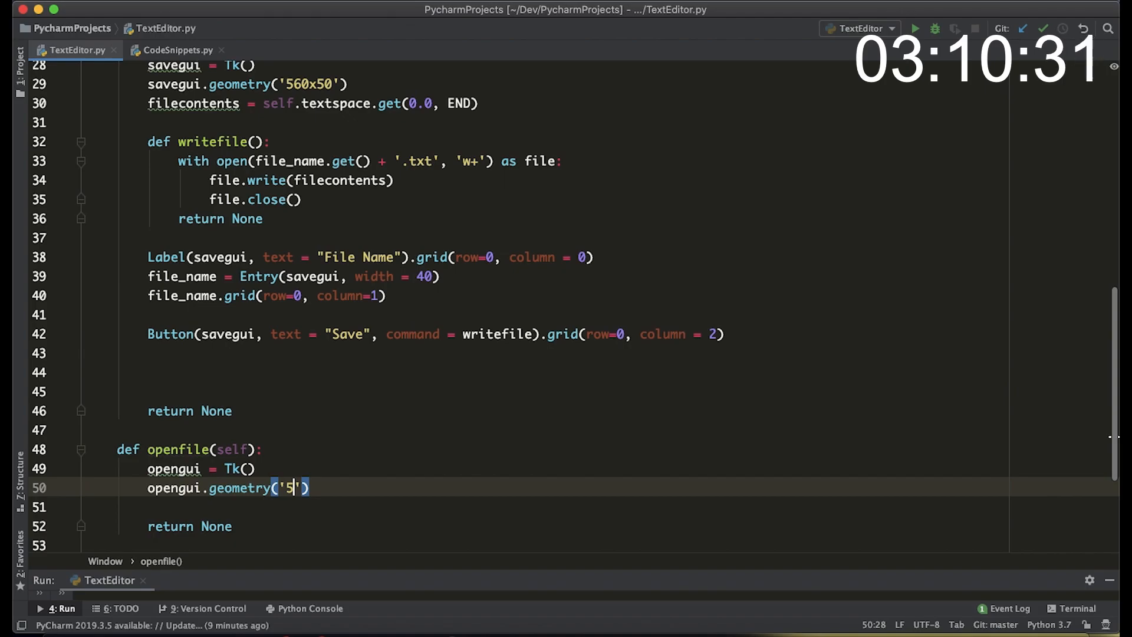
type("60x50')")
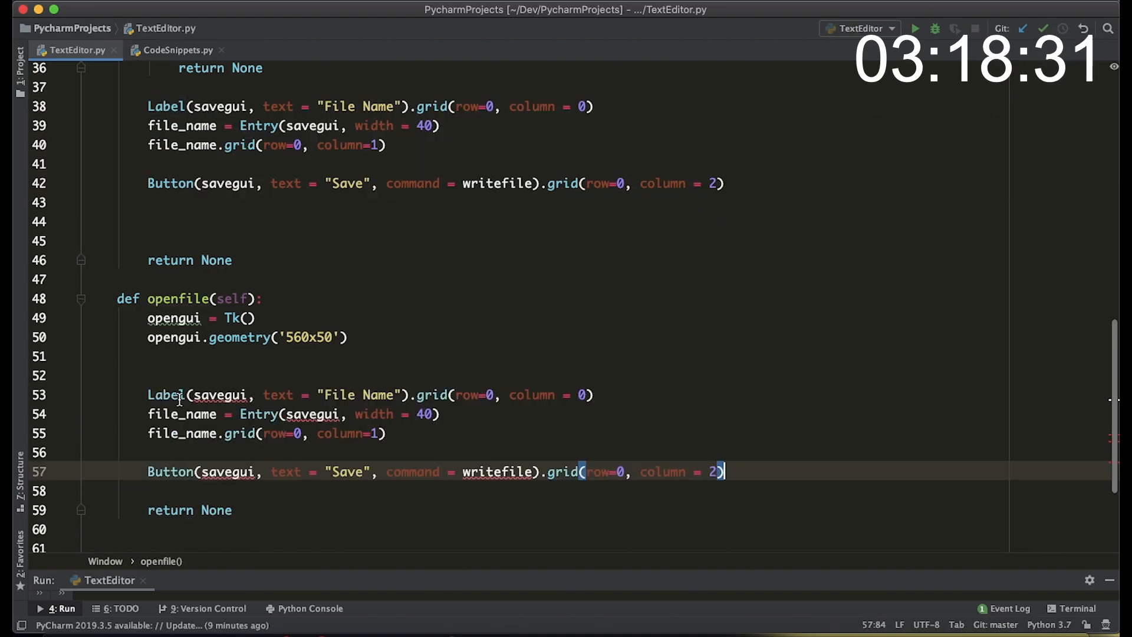
type("openg")
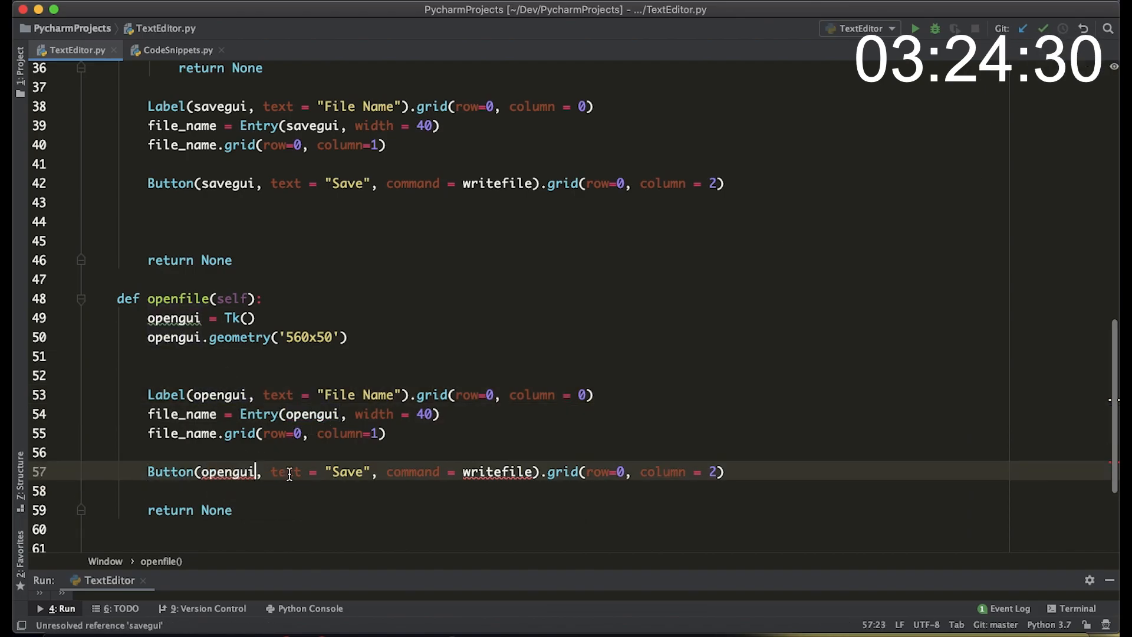
type("Open")
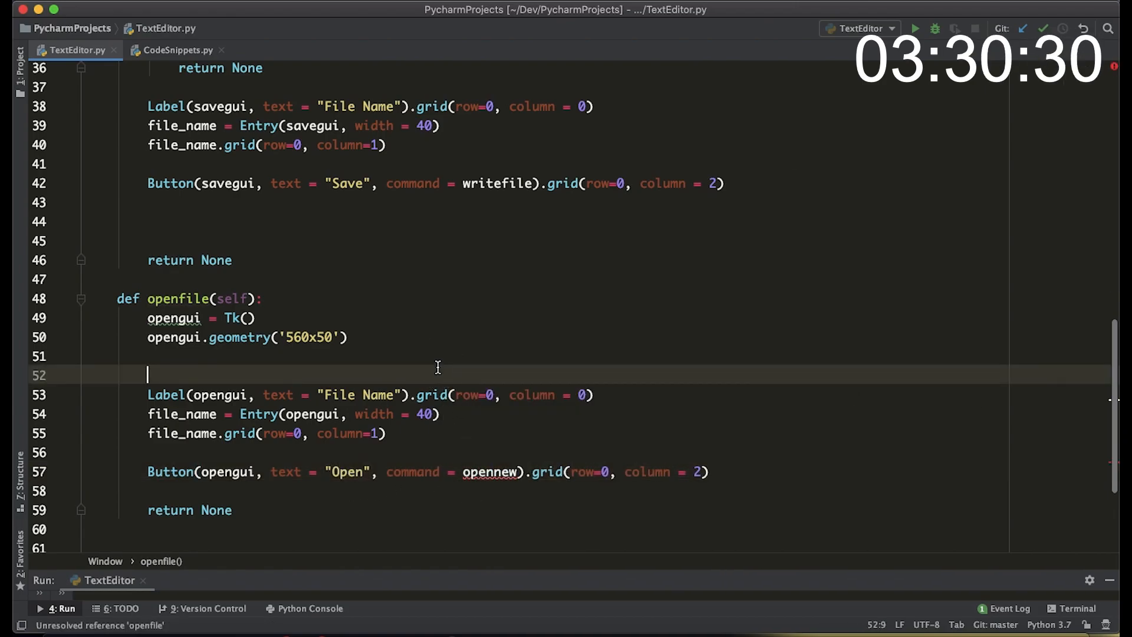
type("def open")
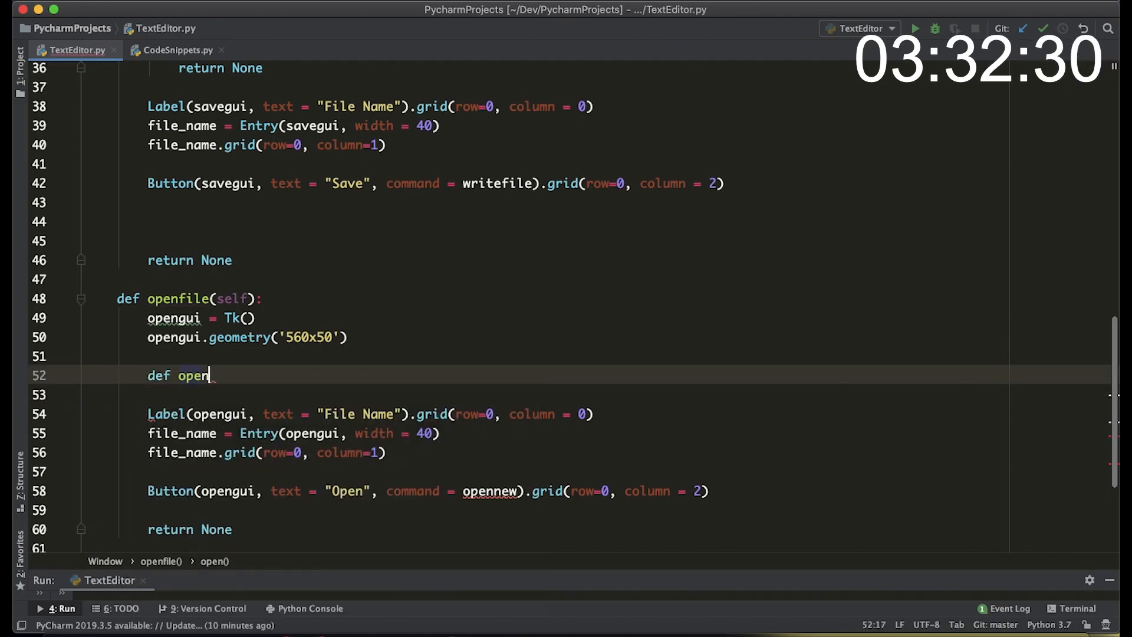
- Write opennew() opening file_name.get() in 'r', replacing textspace contents, closing the file and destroying opengui (and savegui in writefile)
type("return None")
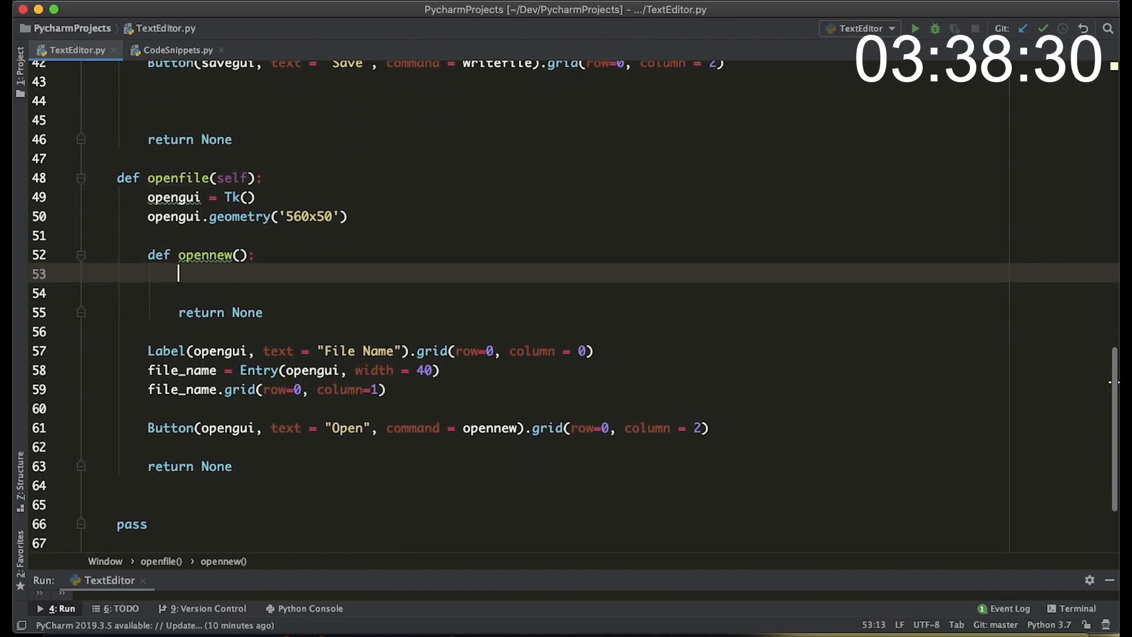
type("with open(file")
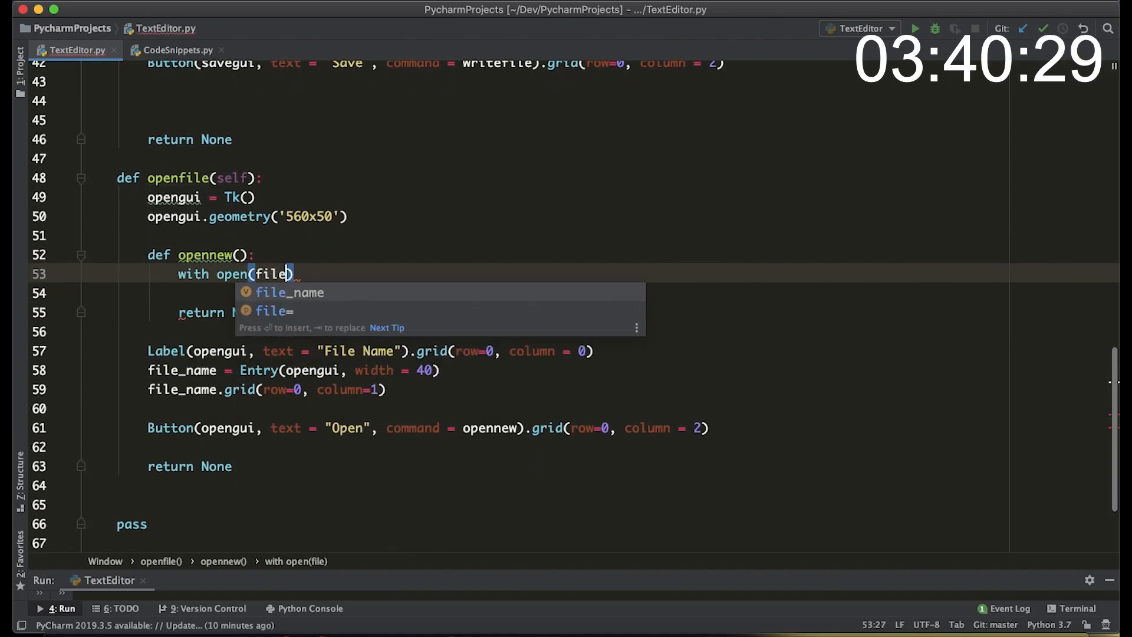
type("_name.get(), \"r\") as file:")
type("self.")
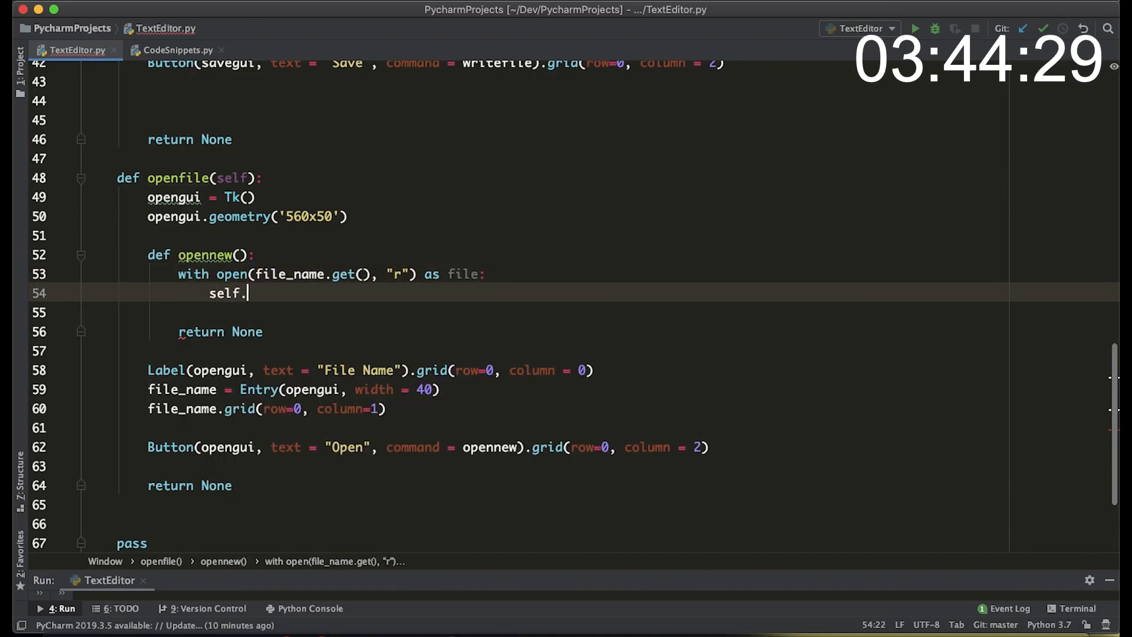
type("textspace.delete(0.0, END")
type("f")
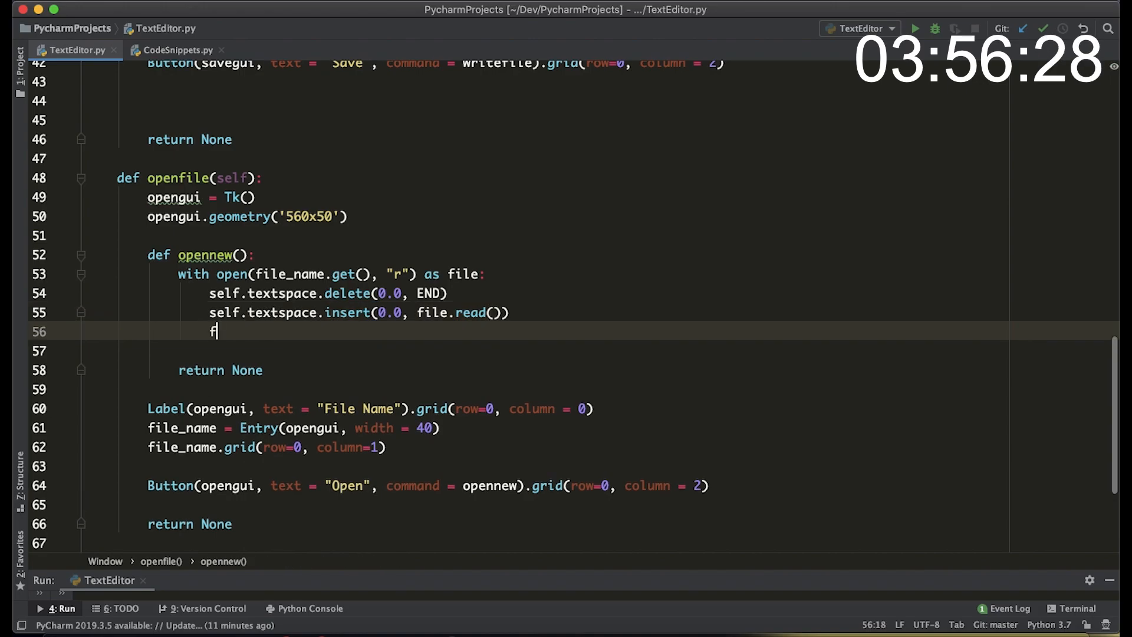
type("ile.close()")
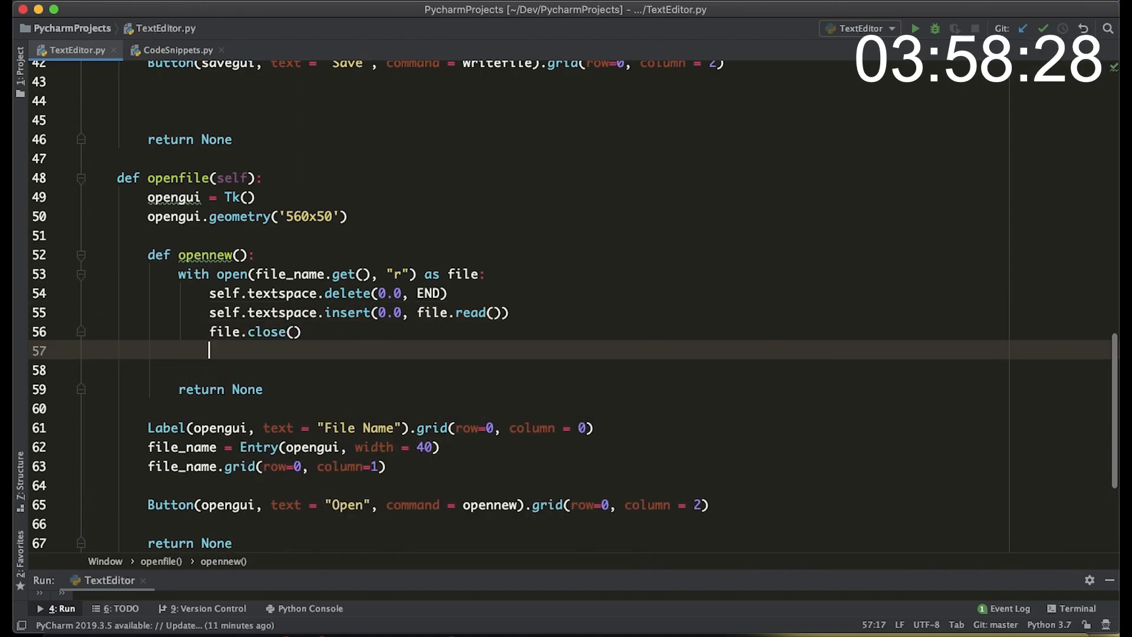
type("opengui.destroy")
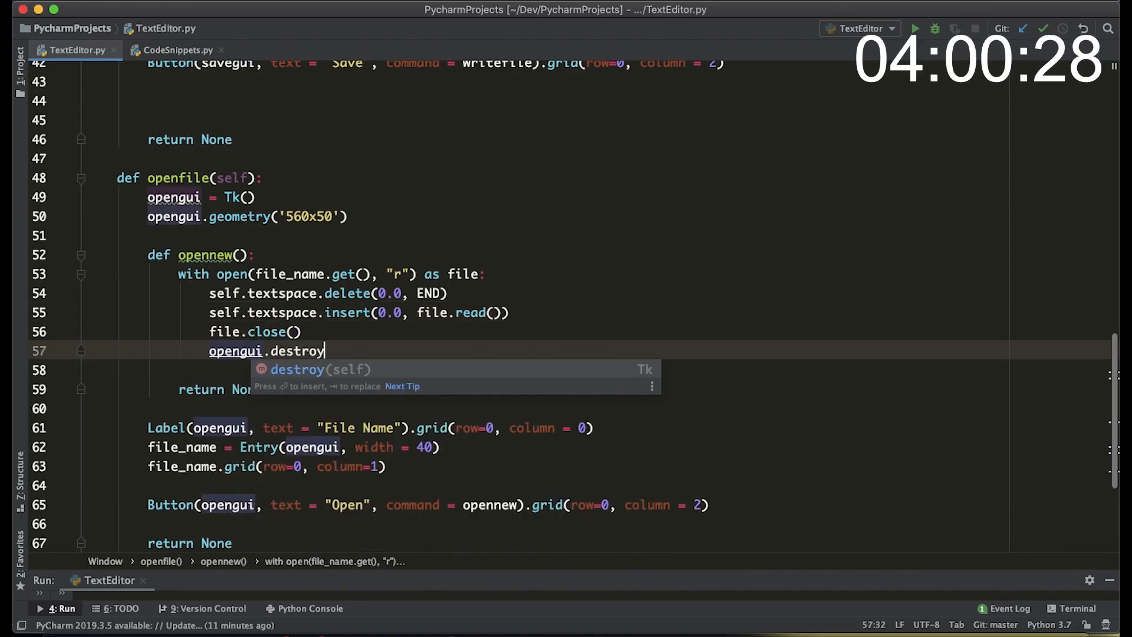
key("enter")
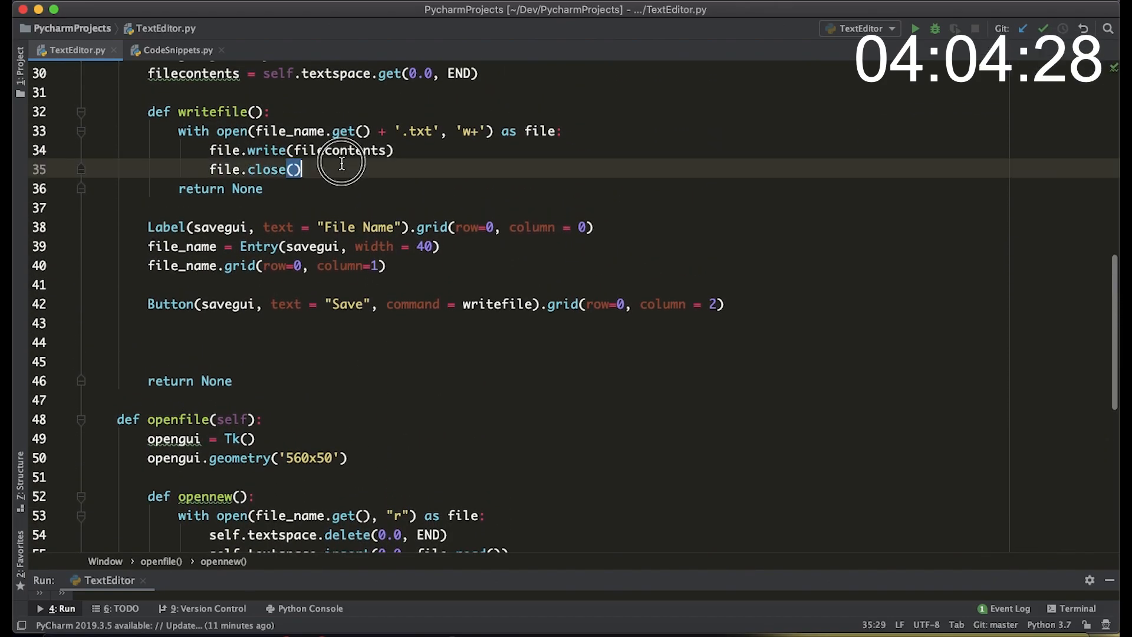
type("savegui.")
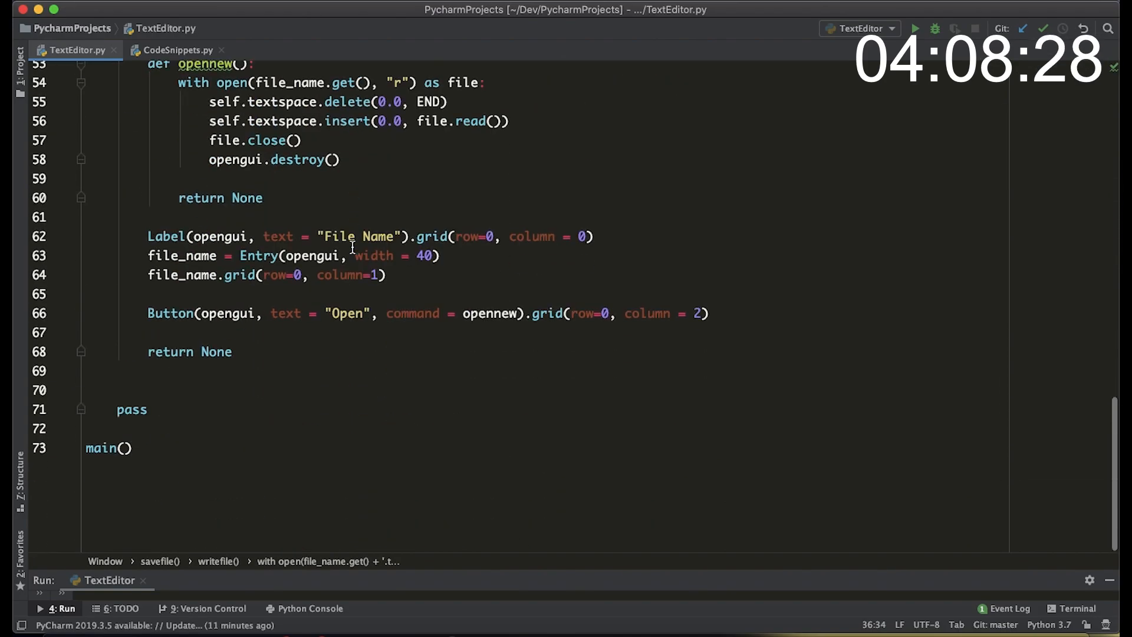
- Wrap the read in try/except FileNotFoundError, clearing file_name and inserting 'FILE NOT FOUND. TRY ANOTHER'
type("try:")
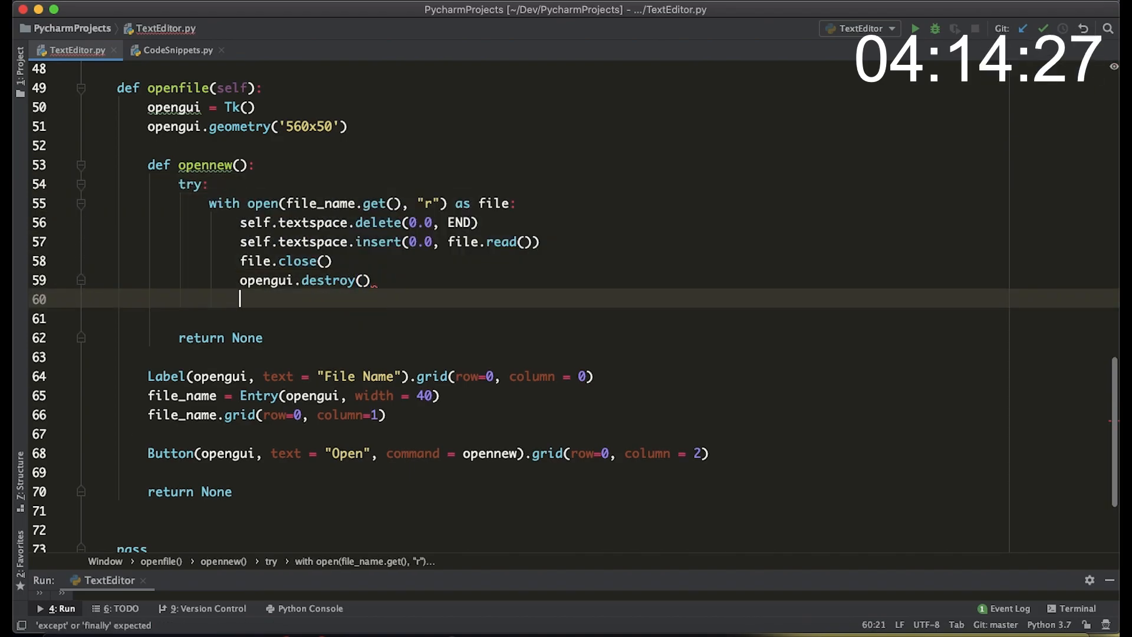
type("except")
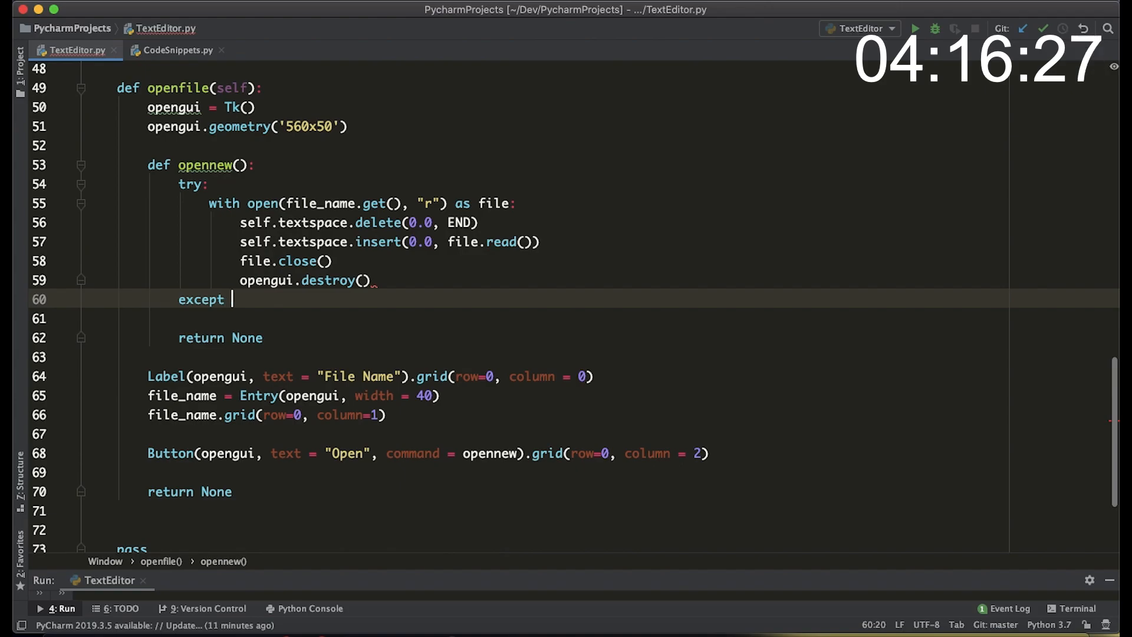
type("FileNotFoundError:")
left_click(234, 318)
type("file_name.")
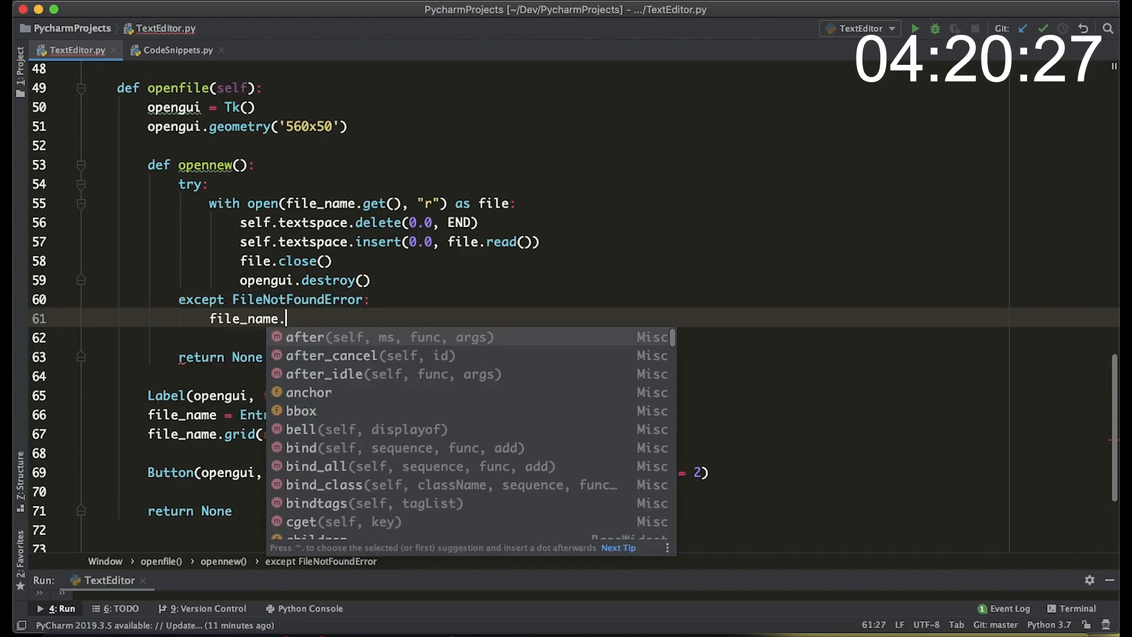
type("delete(0.0, END)")
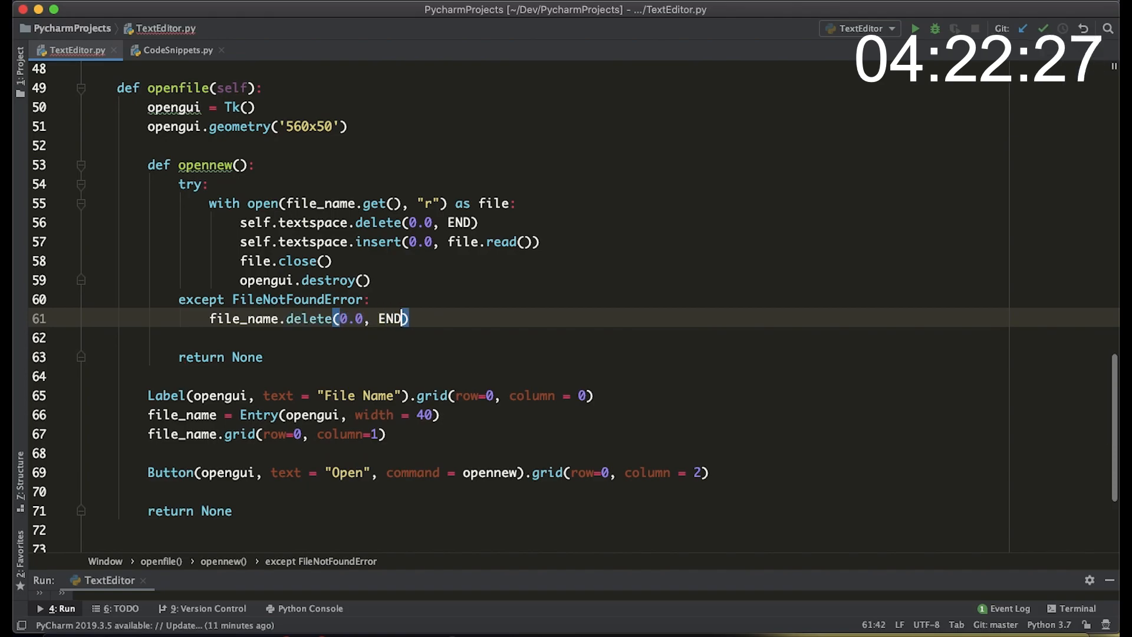
type("file_name.")
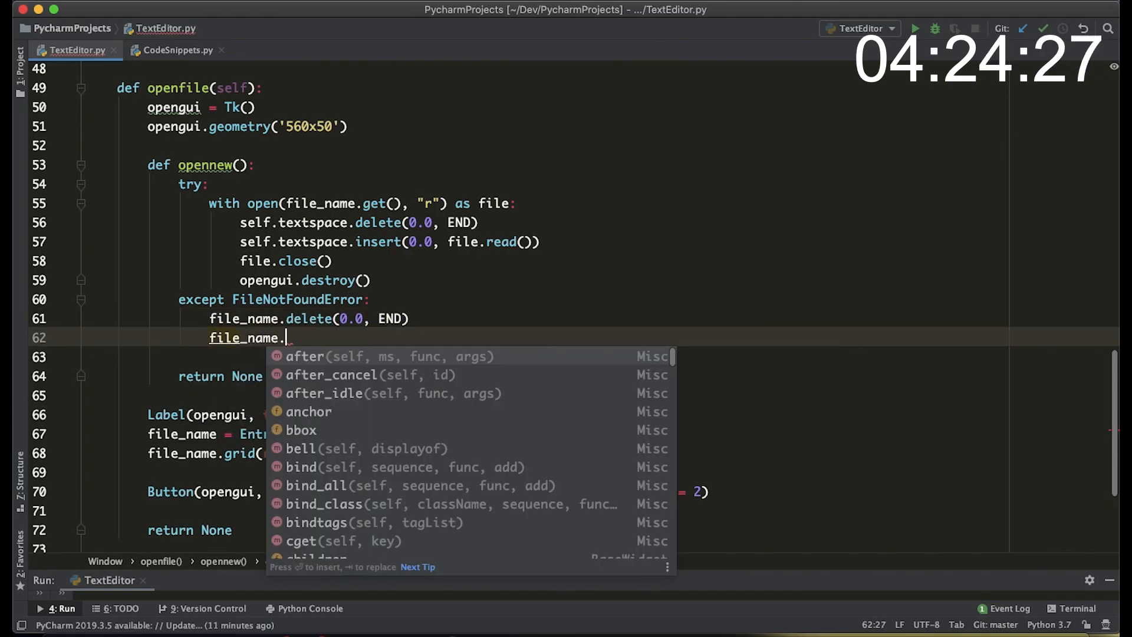
type("insert(0.0, \"\")")
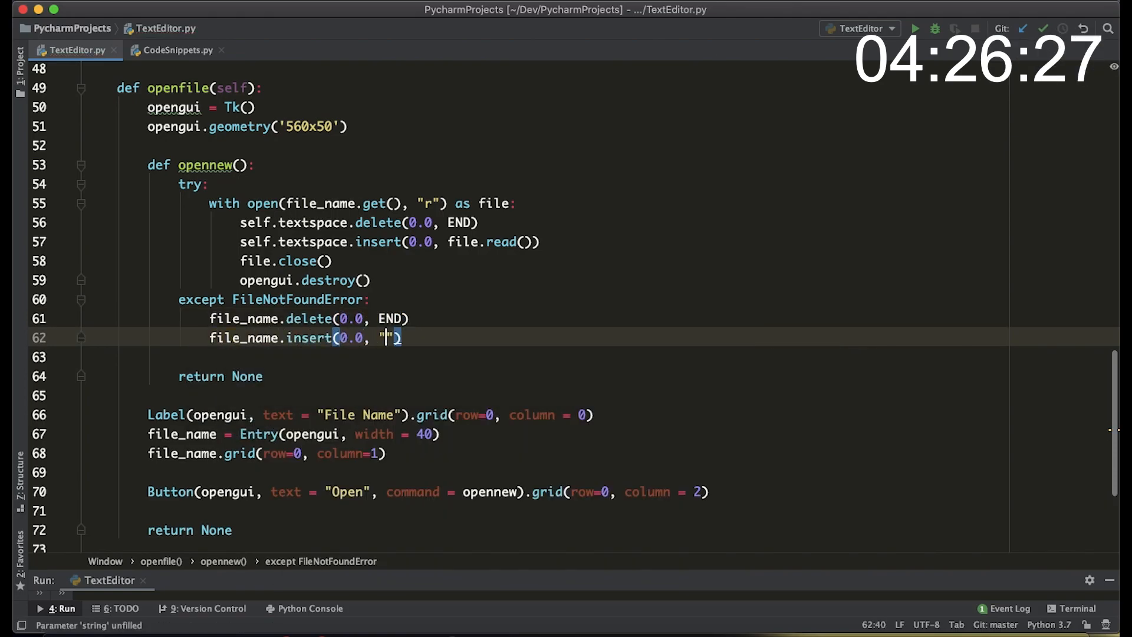
type("FILE NOT FOUND. T")
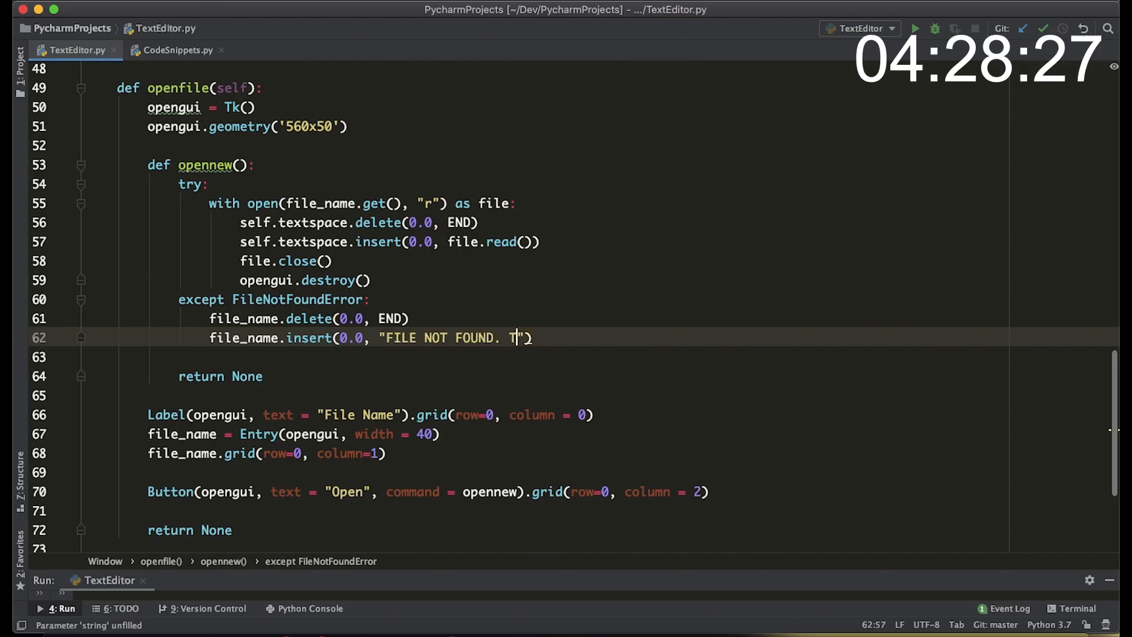
type("RY ANOTHER")
type("hello everyone this is a et")
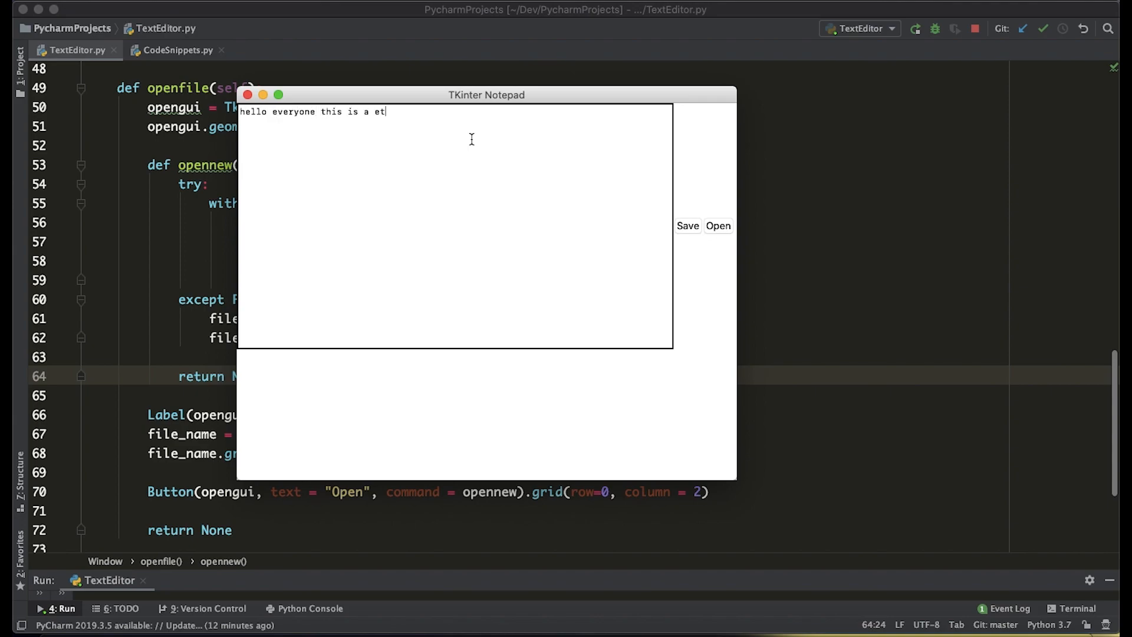
- Finish the sample text 'hello everyone this is a text editor' and show the project's files
type("ext editor")
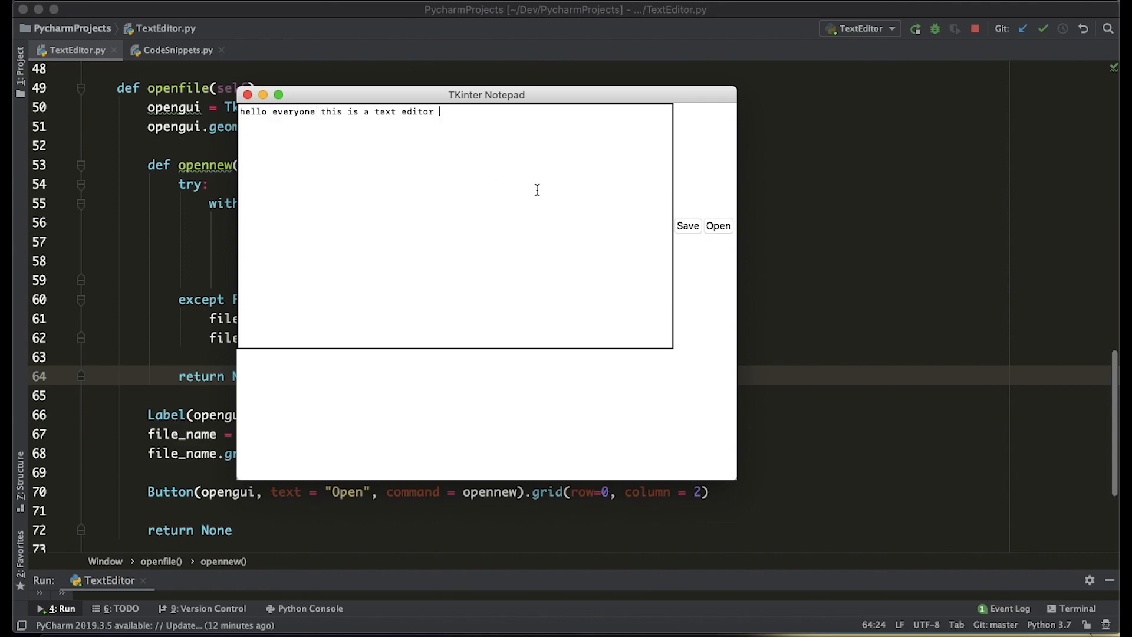
left_click(688, 225)
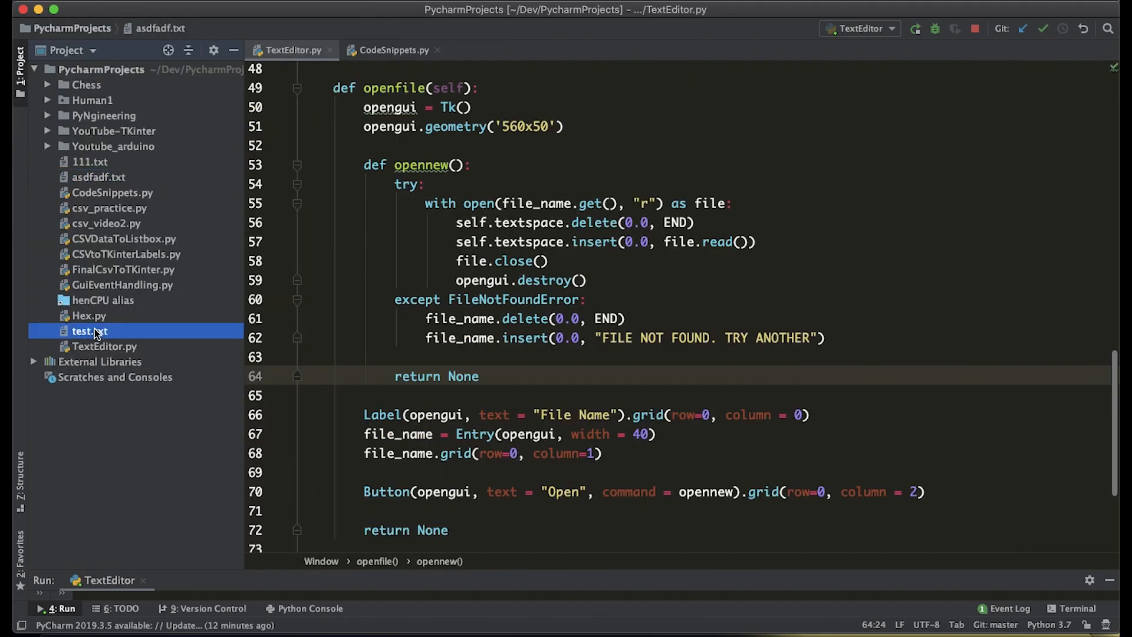
- Load test.txt into the notepad so it shows 'will this load correctly'
double_click(89, 330)
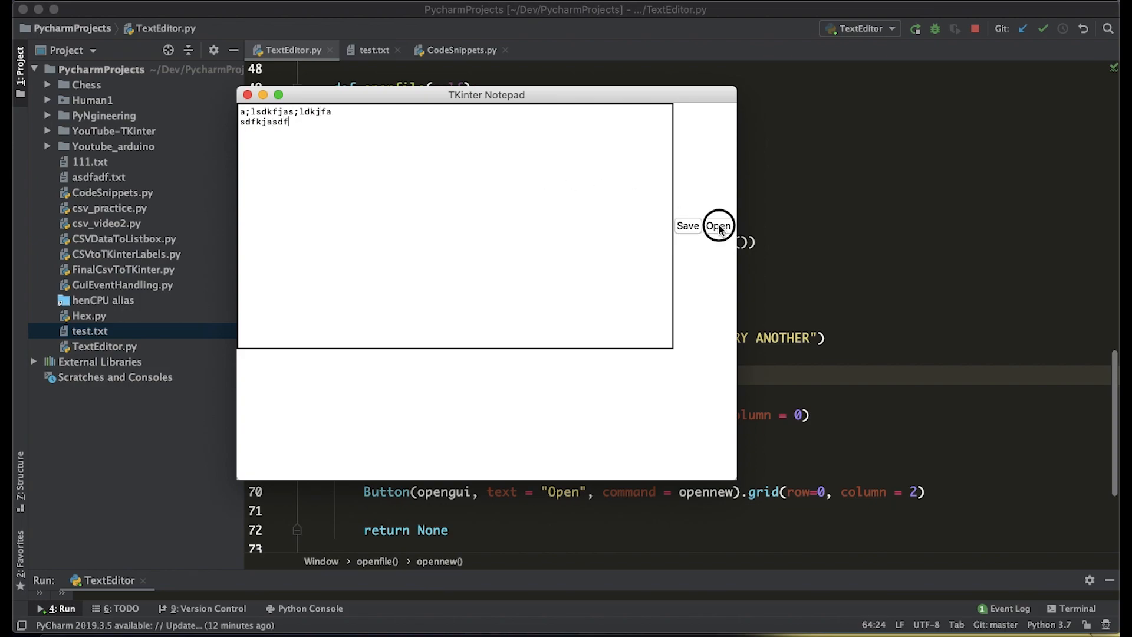
left_click(717, 226)
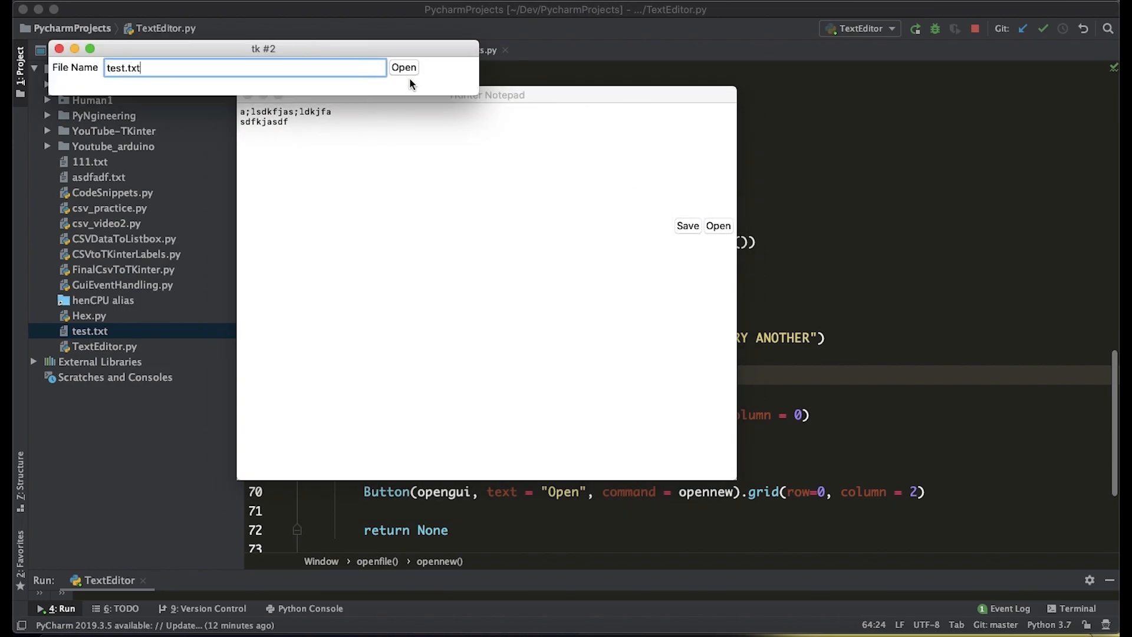
left_click(403, 68)
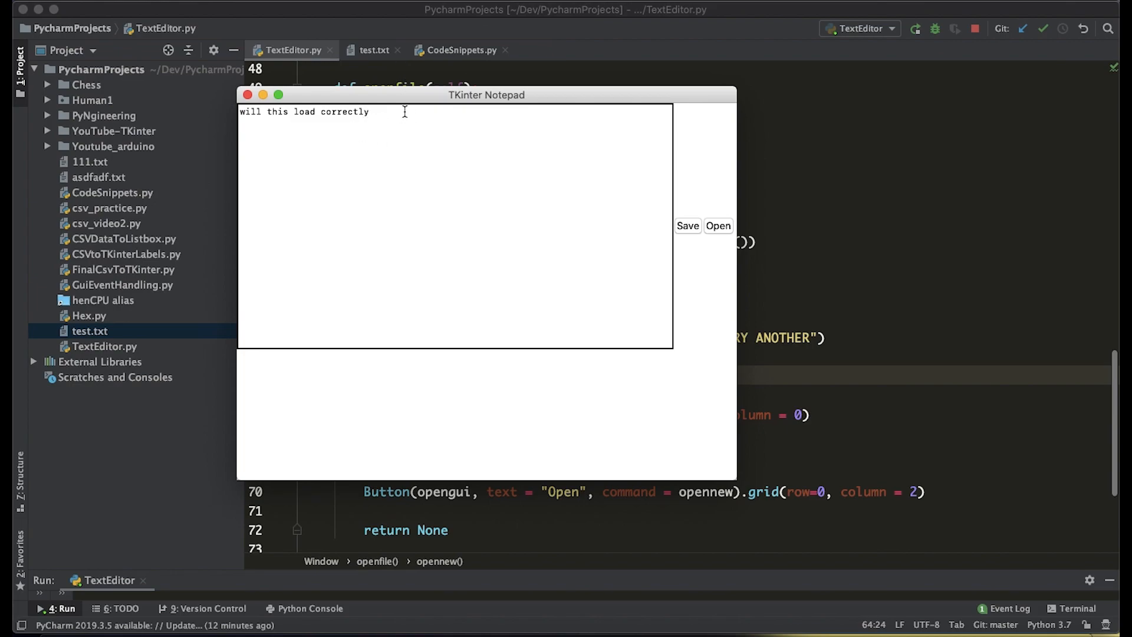
left_click_drag(486, 94, 617, 137)
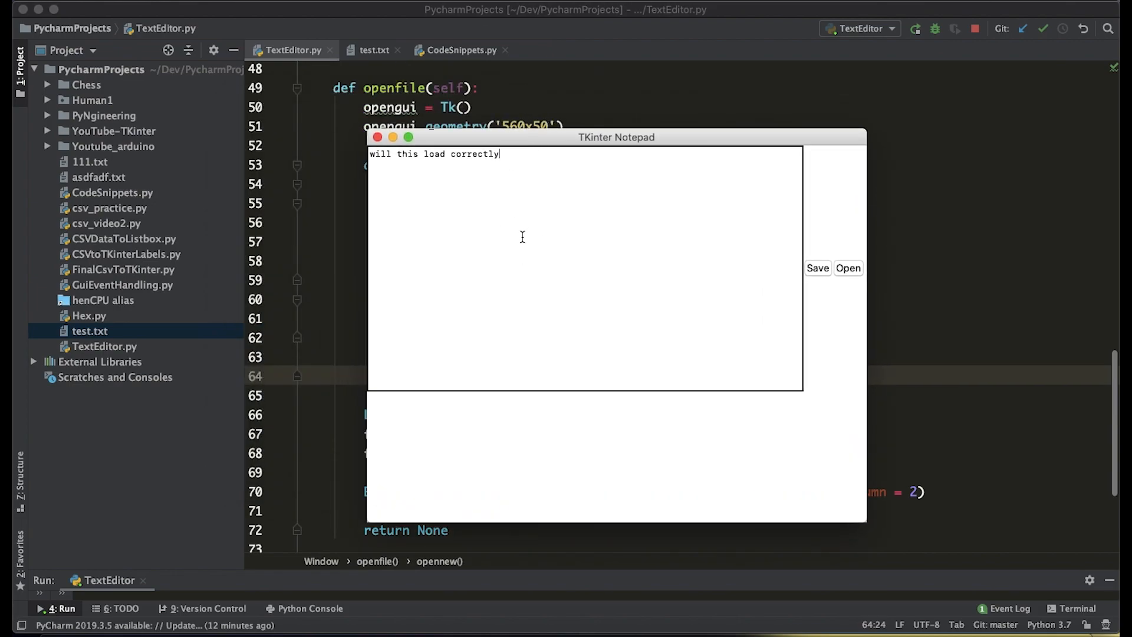
mouse_move(866, 75)
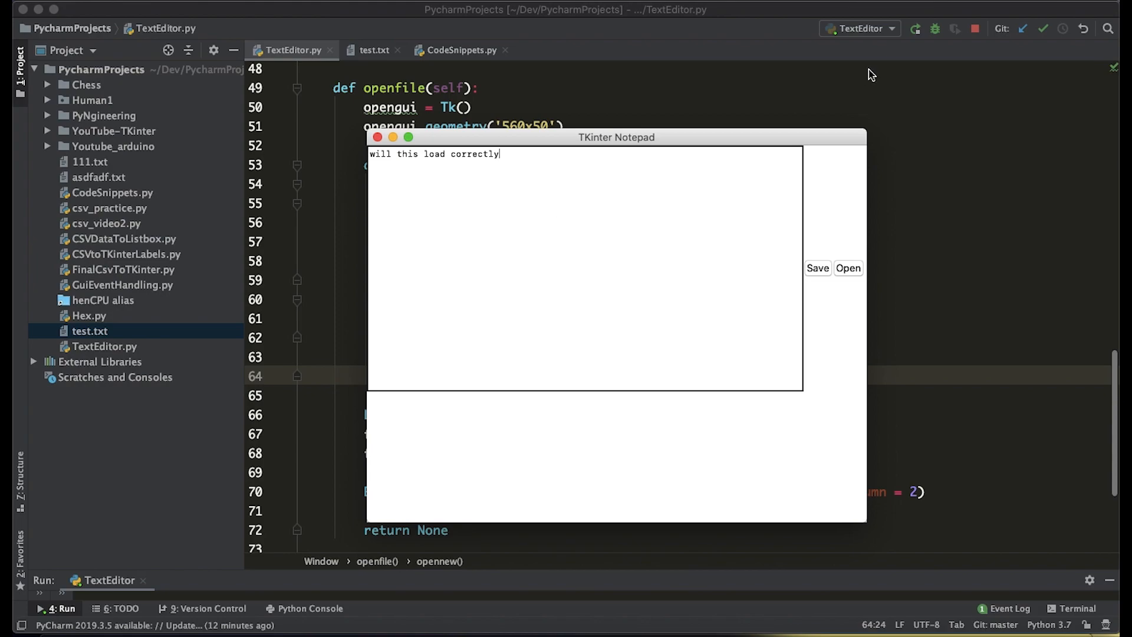